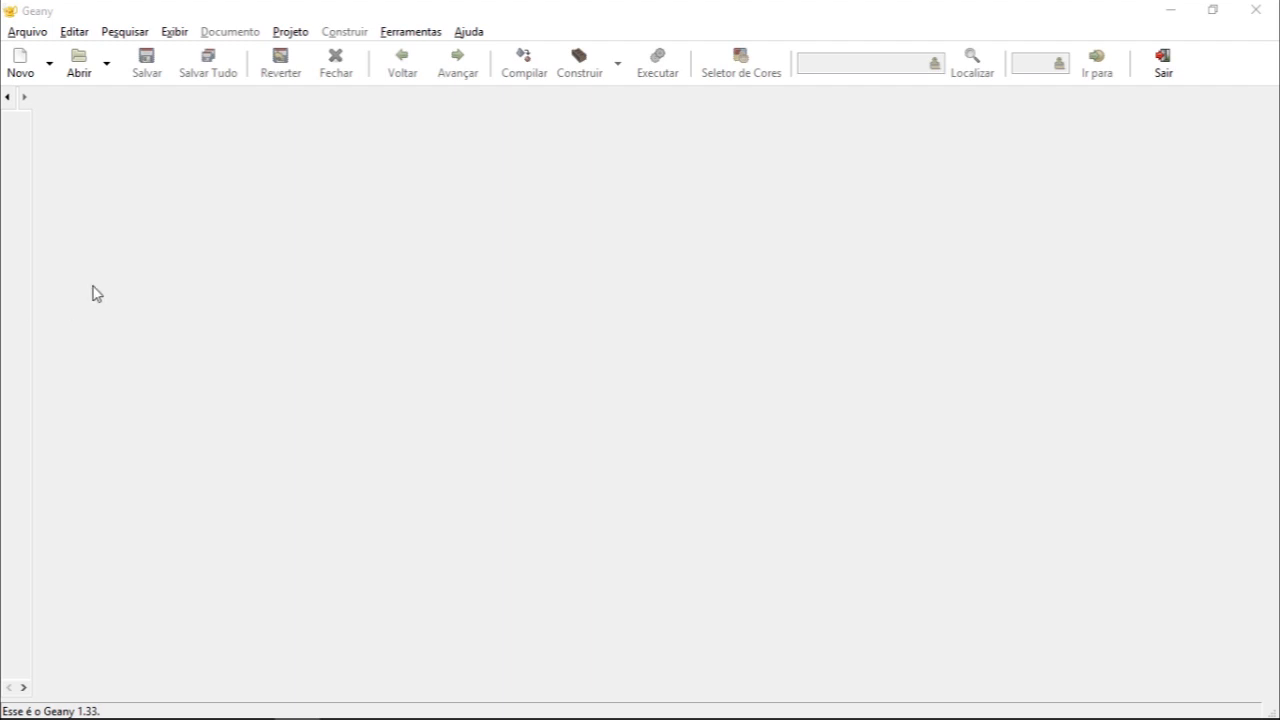
{"action": "mouse_move", "coordinate": [336, 332]}
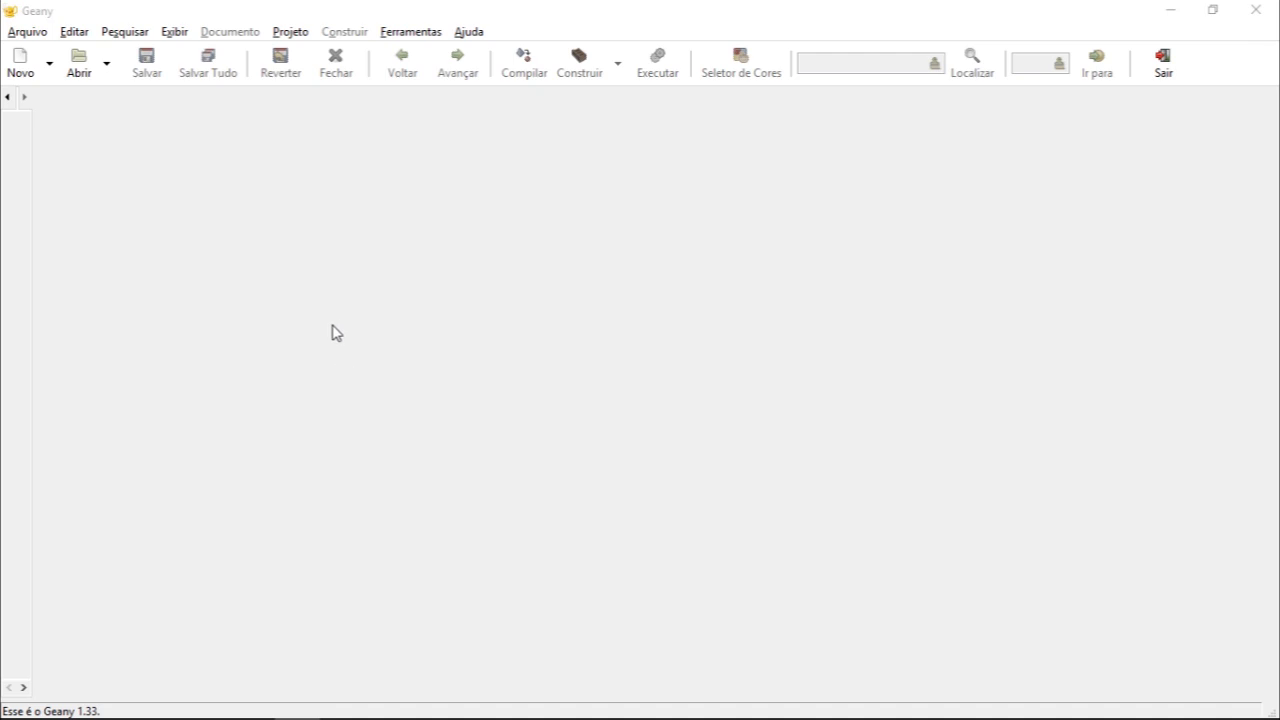
{"action": "mouse_move", "coordinate": [540, 256]}
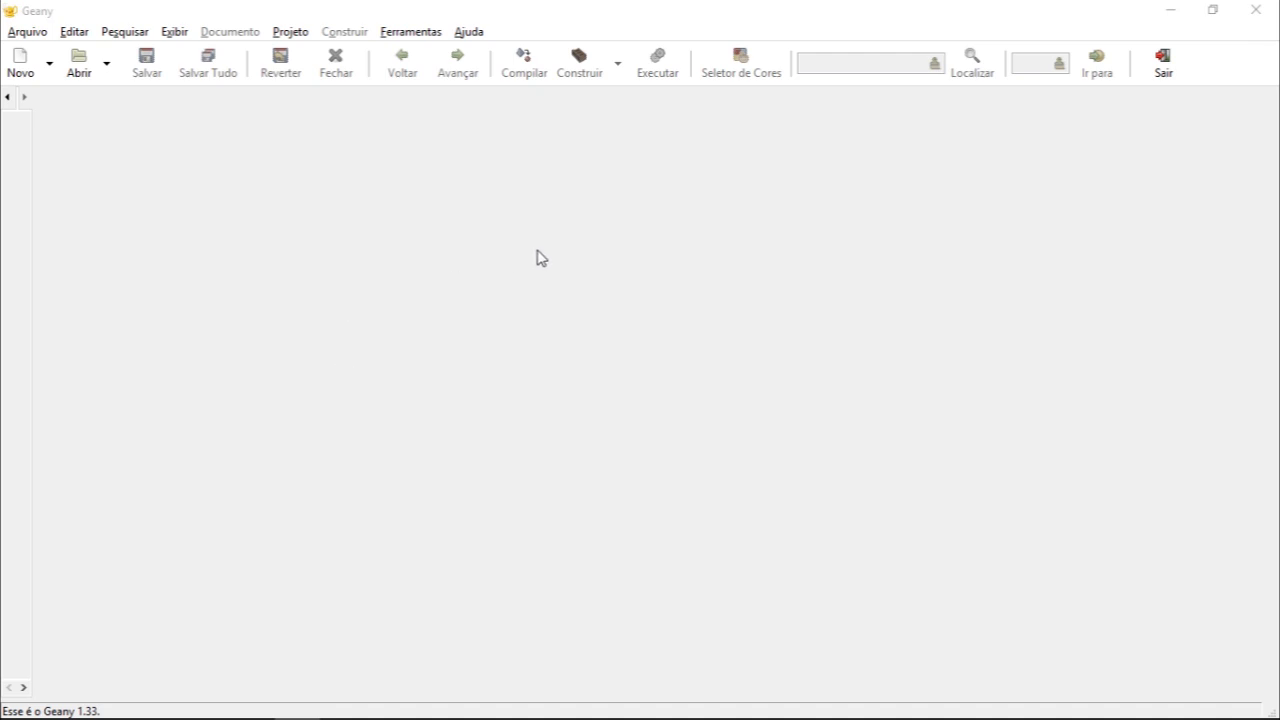
{"action": "mouse_move", "coordinate": [20, 60]}
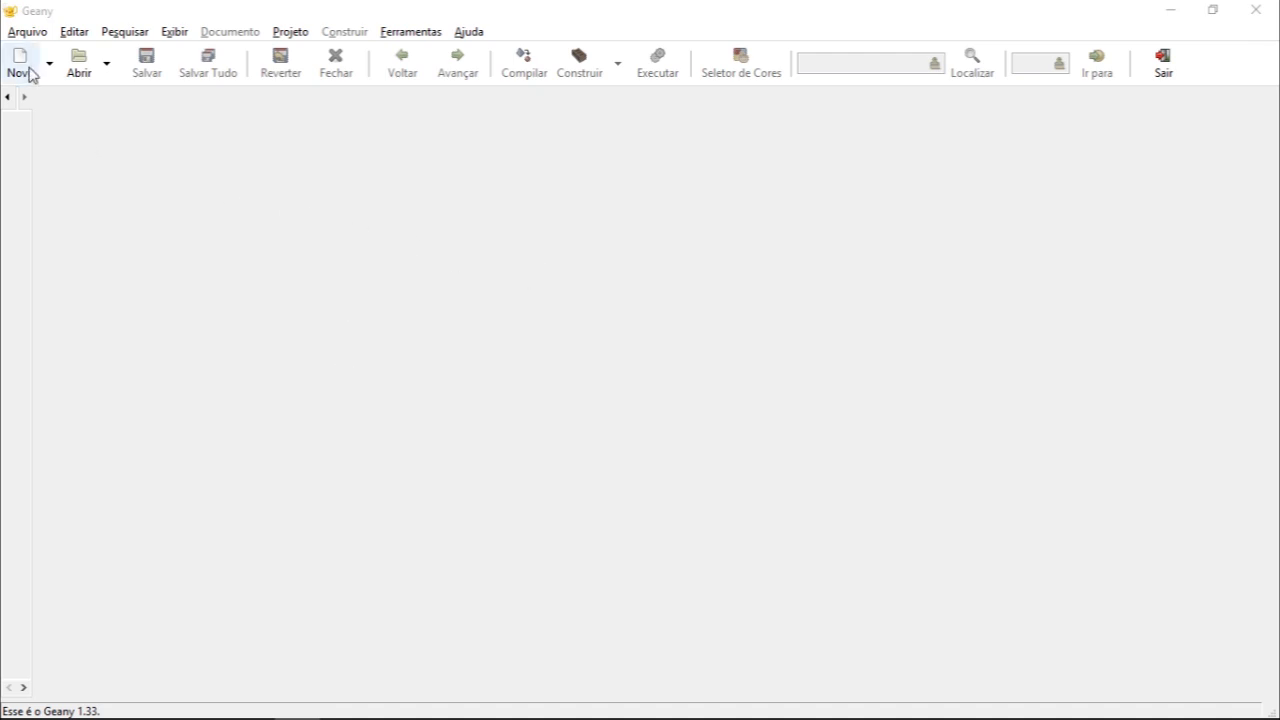
- Create a new document and save it as capture_audio.py in F:\tutors
{"action": "left_click", "coordinate": [18, 62]}
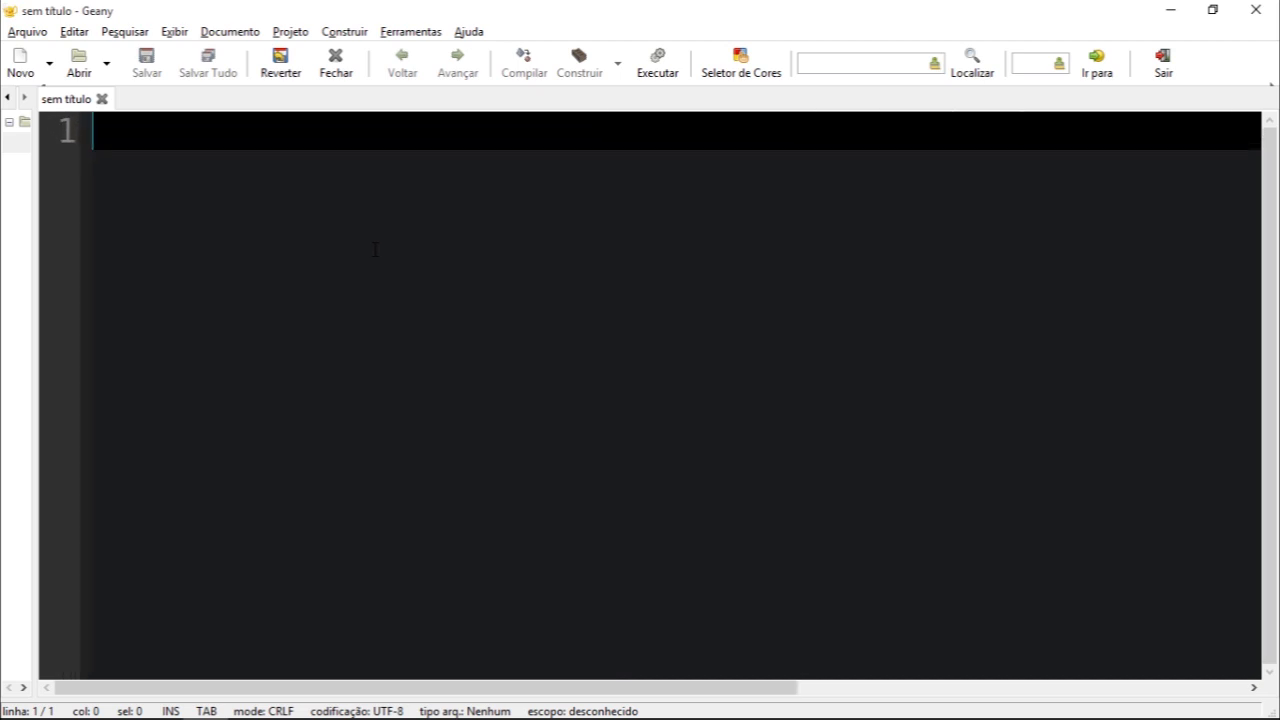
{"action": "left_click", "coordinate": [146, 62]}
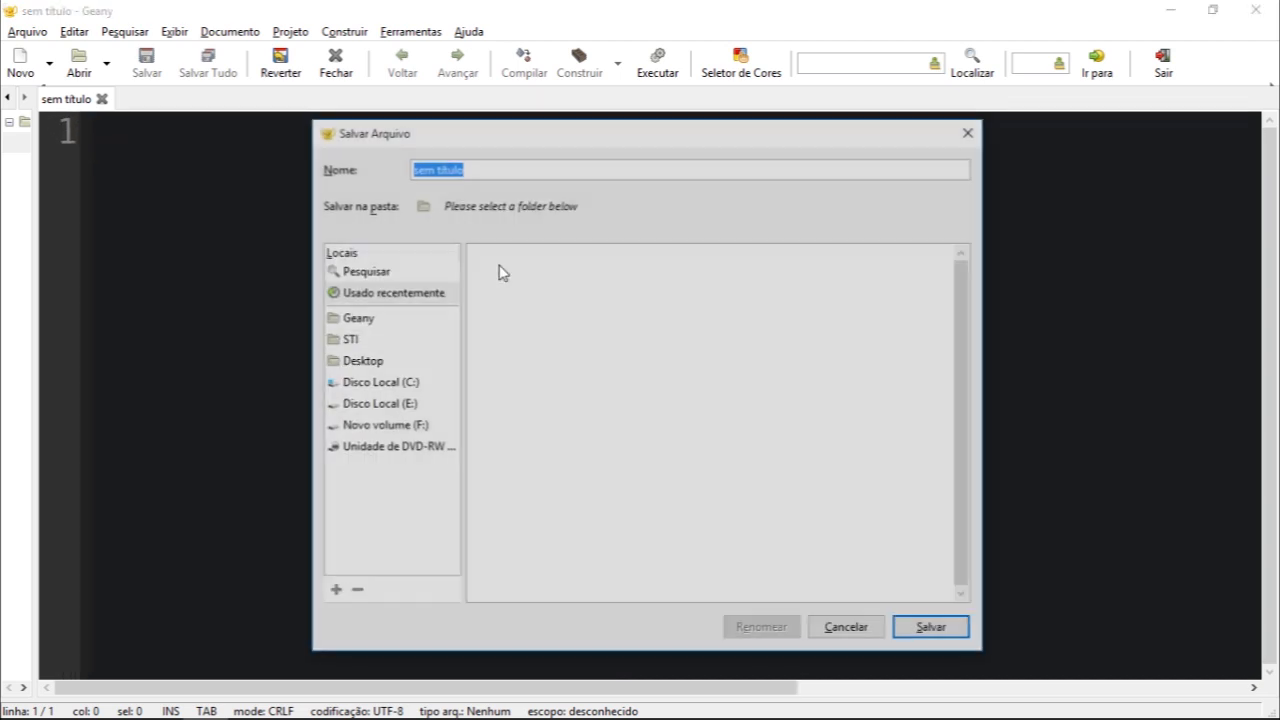
{"action": "left_click", "coordinate": [384, 424]}
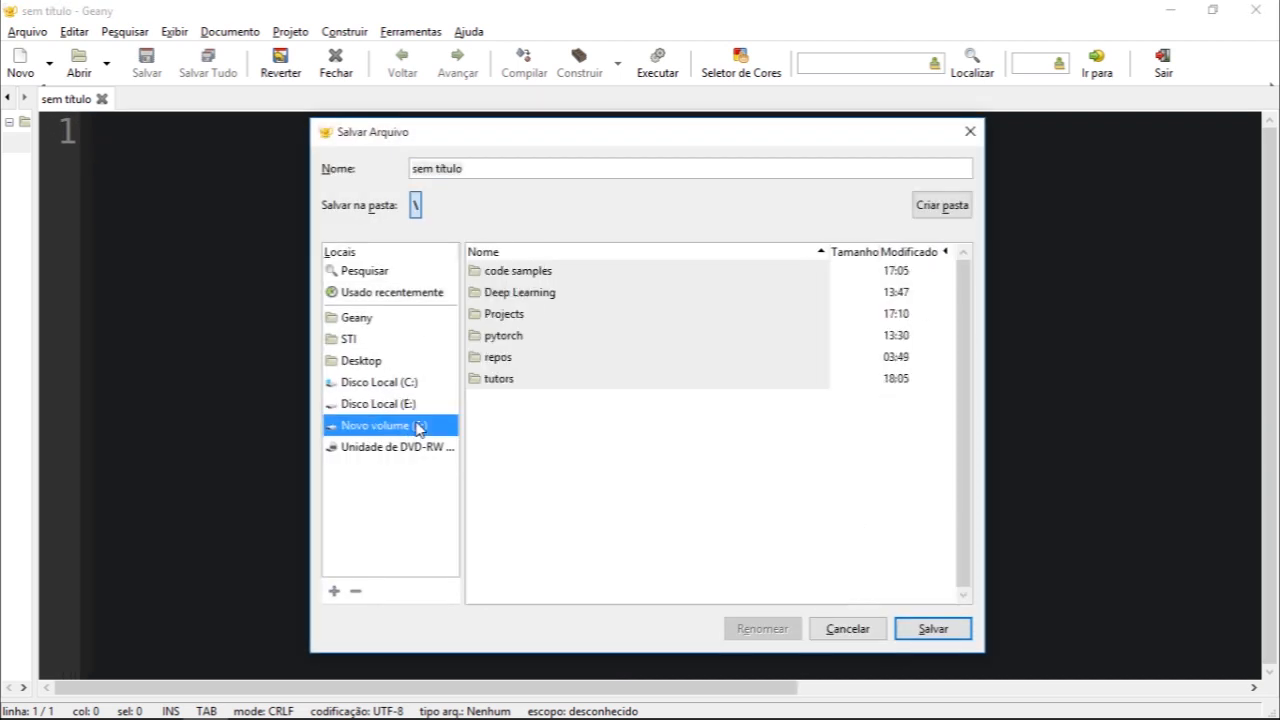
{"action": "double_click", "coordinate": [498, 378]}
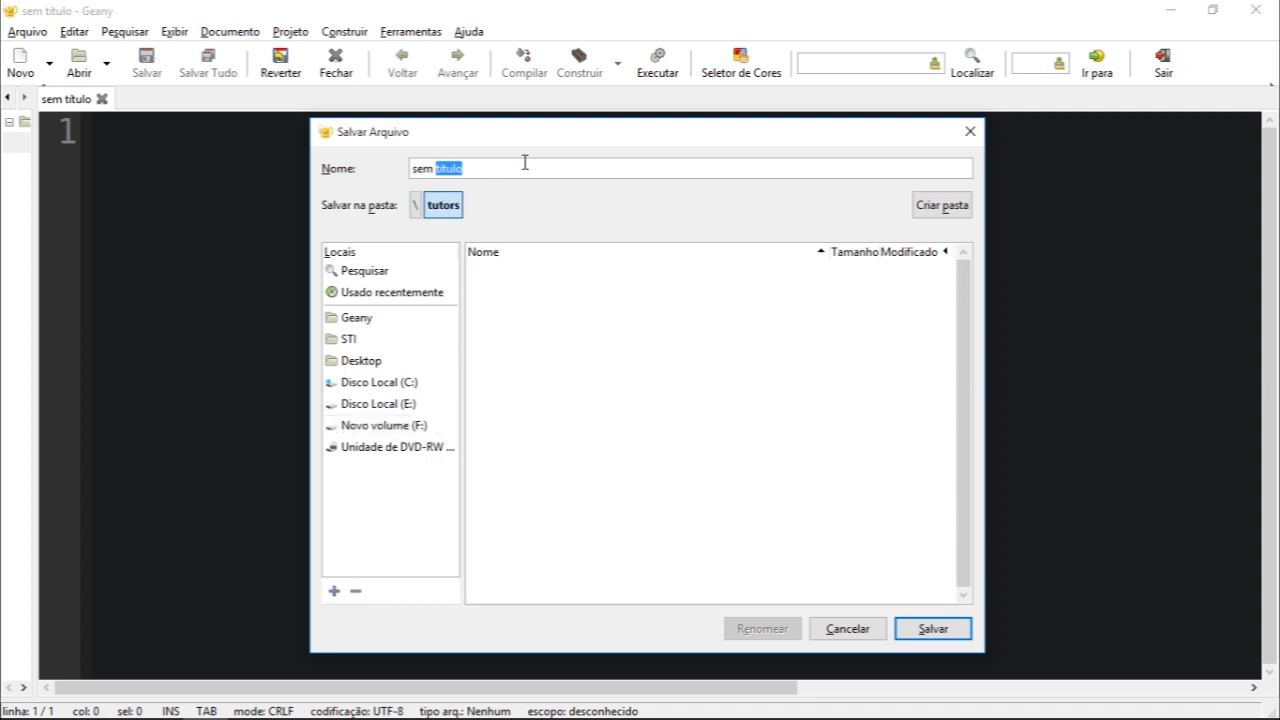
{"action": "type", "text": "capture_audio.py"}
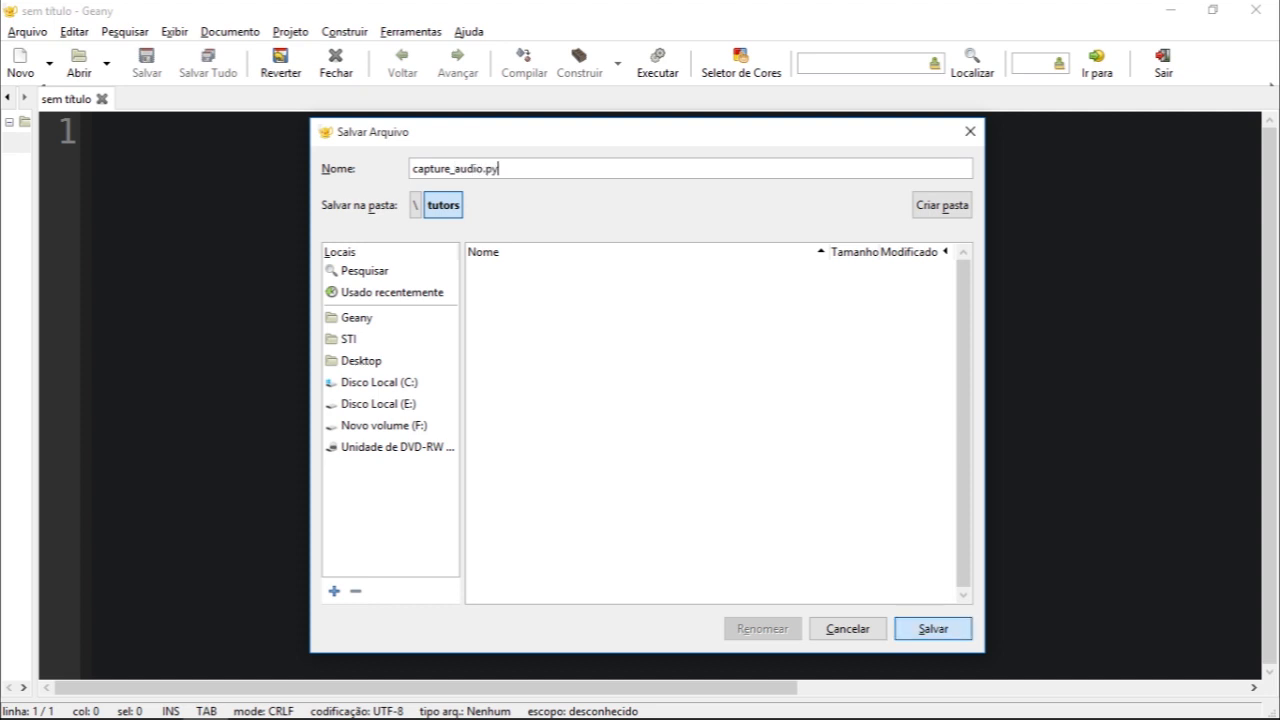
{"action": "left_click", "coordinate": [932, 628]}
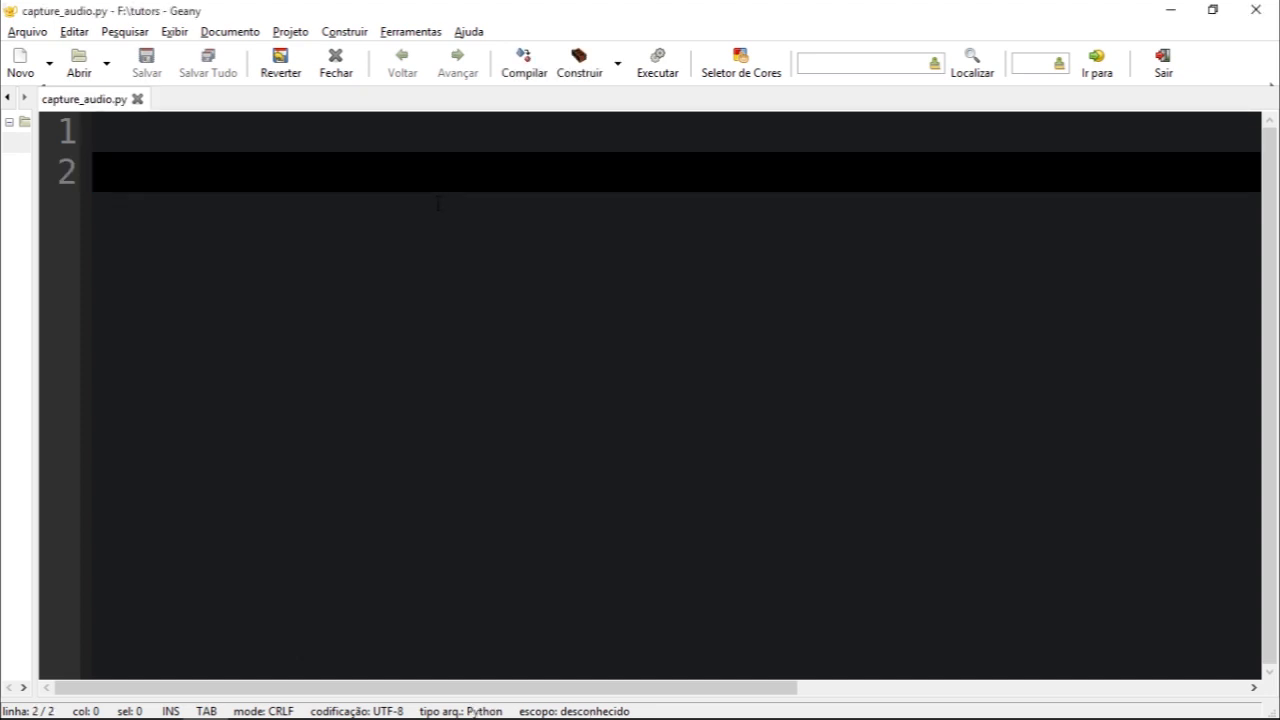
- Write 'import speech_recognition as sr' at the top of the script
{"action": "type", "text": "import spee"}
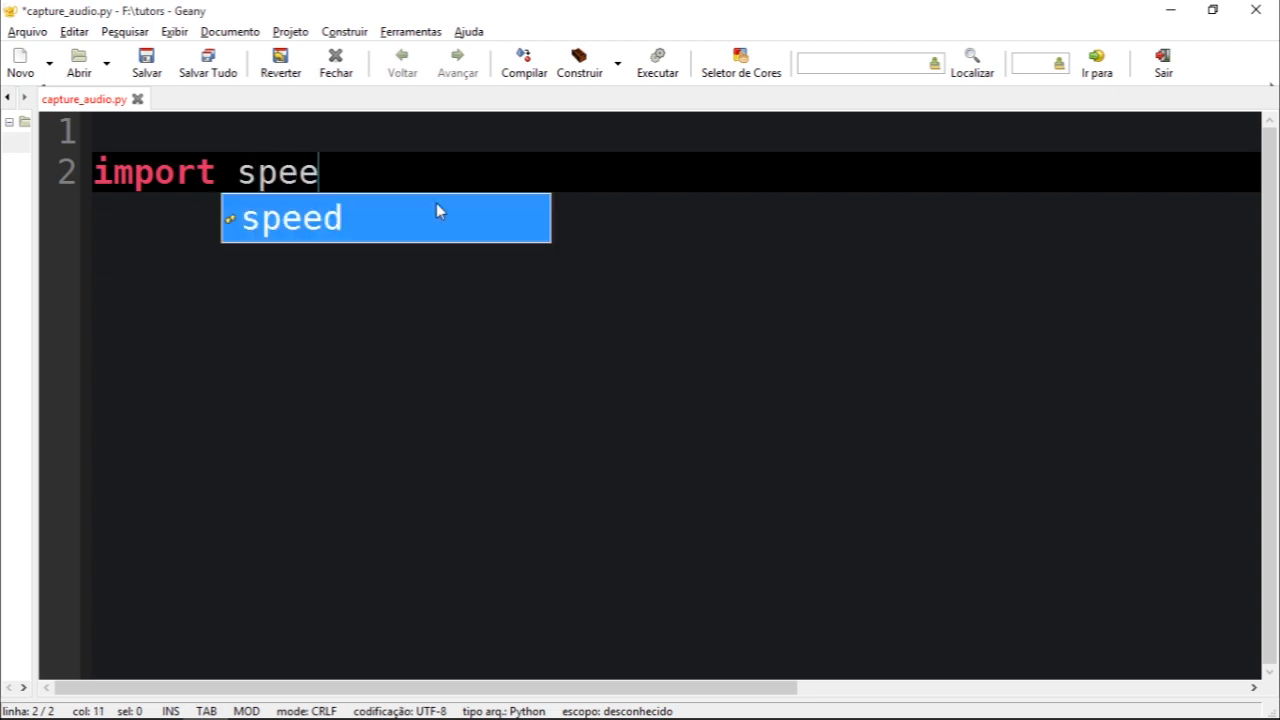
{"action": "type", "text": "ch_re"}
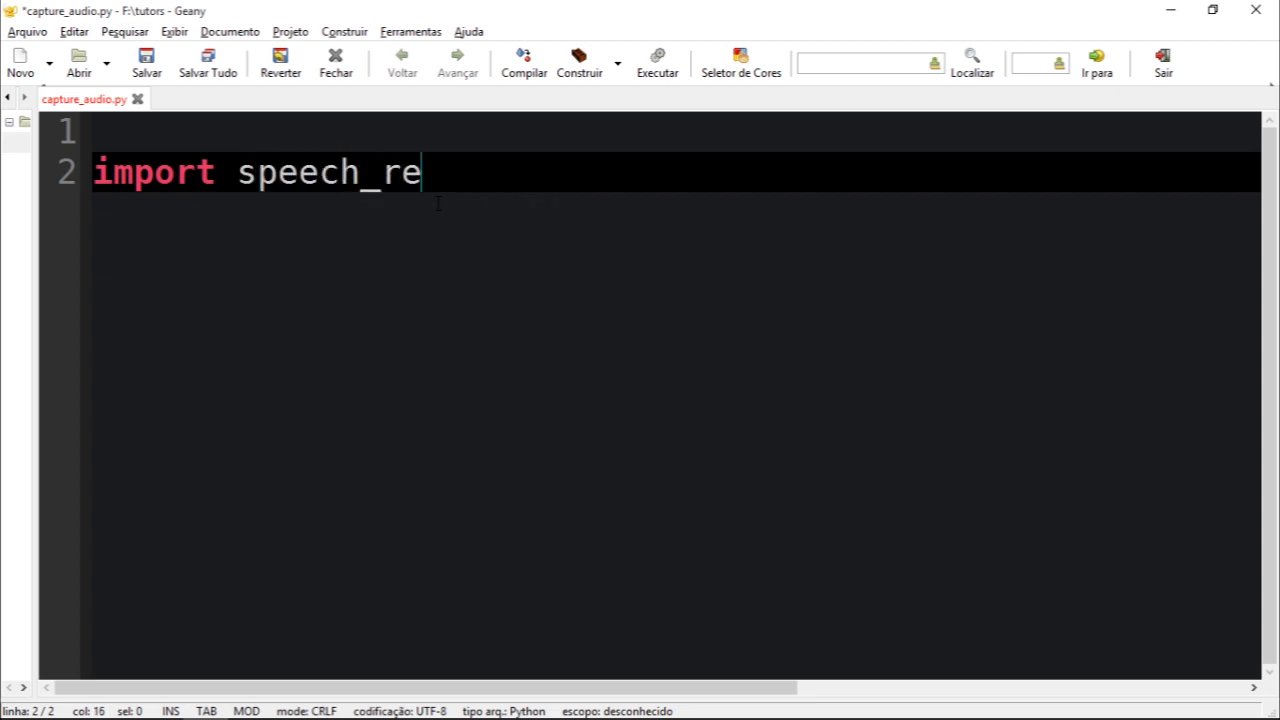
{"action": "type", "text": "cognition as"}
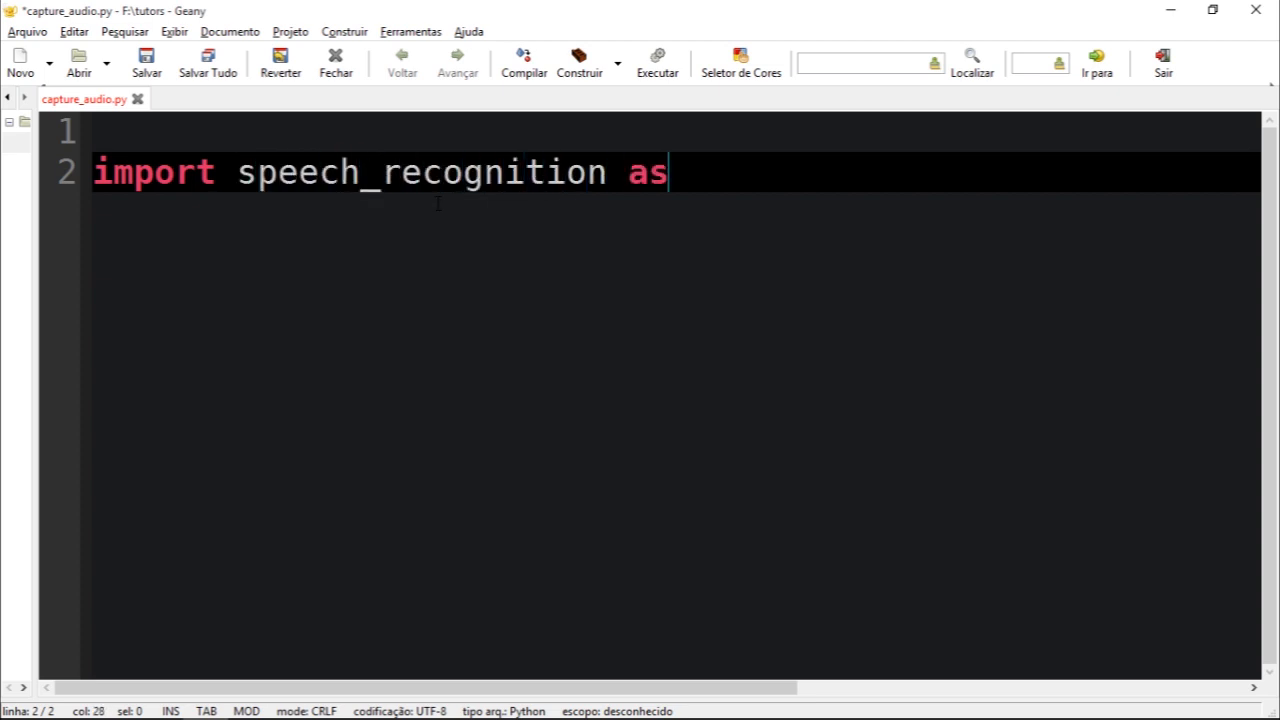
{"action": "type", "text": "sr"}
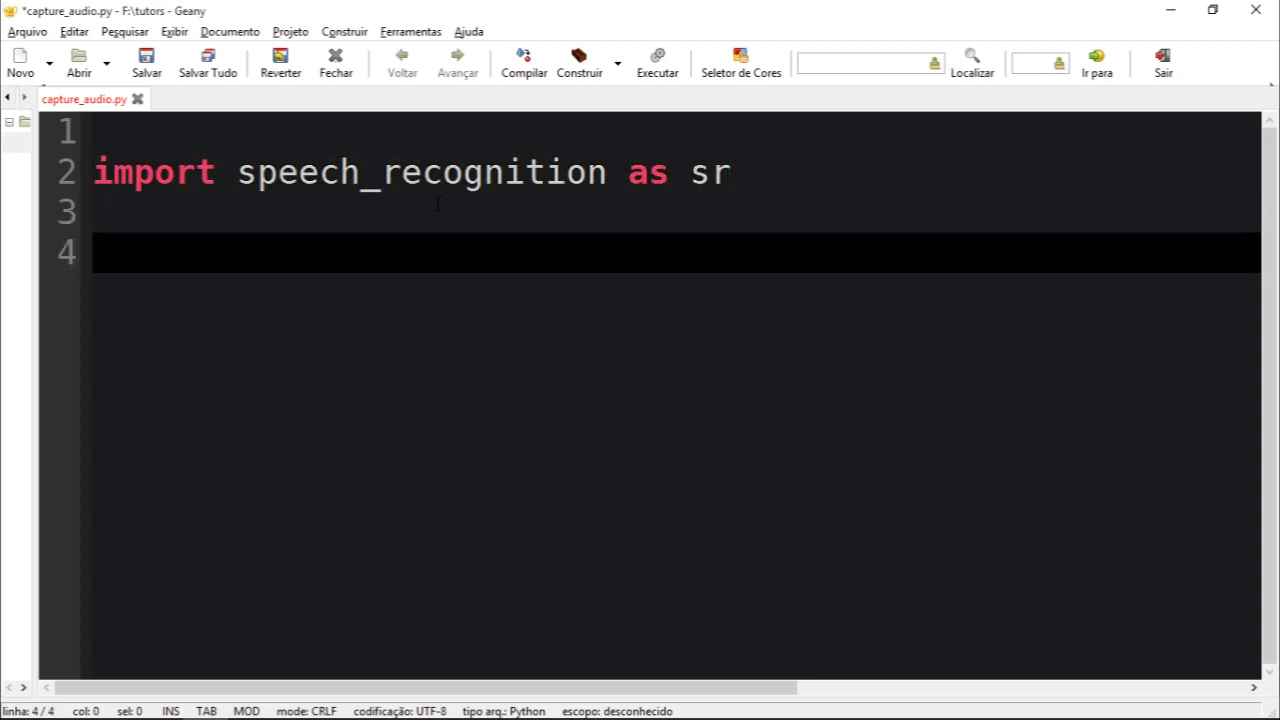
- Add 'r = sr.Recognizer()' on line 4, correcting the Rego typo
{"action": "type", "text": "r = sr"}
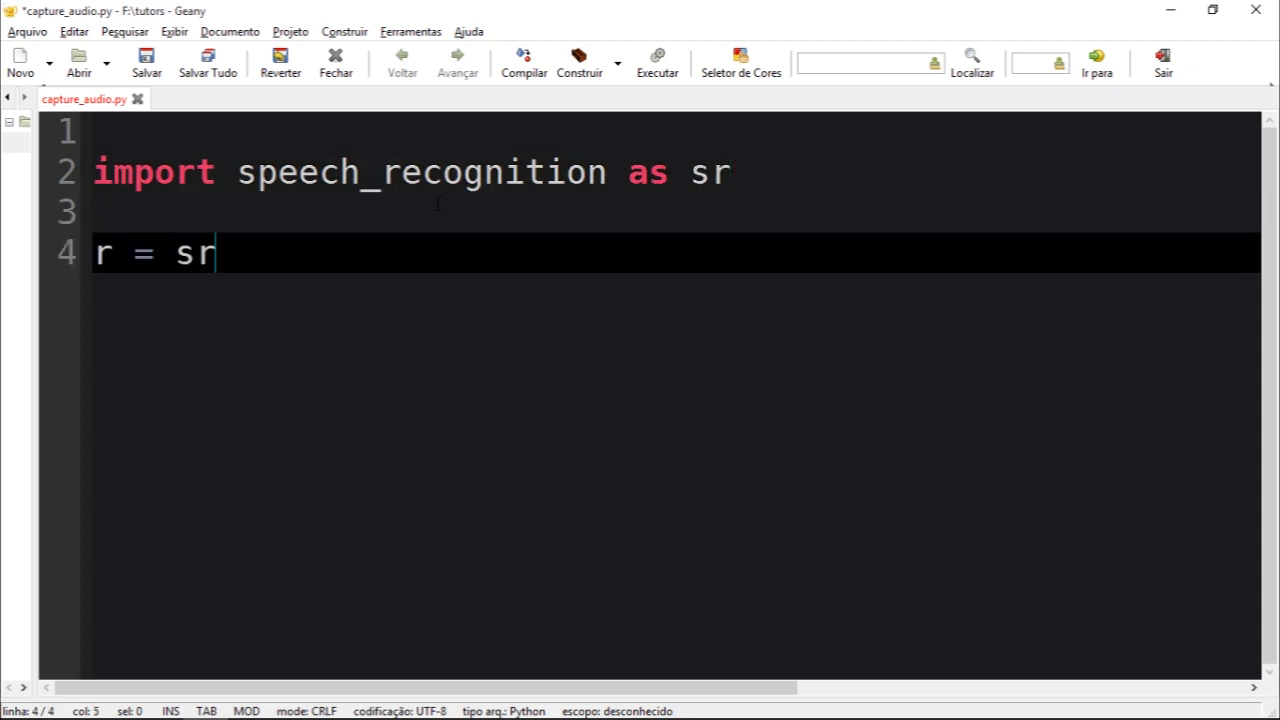
{"action": "type", "text": ".Rego"}
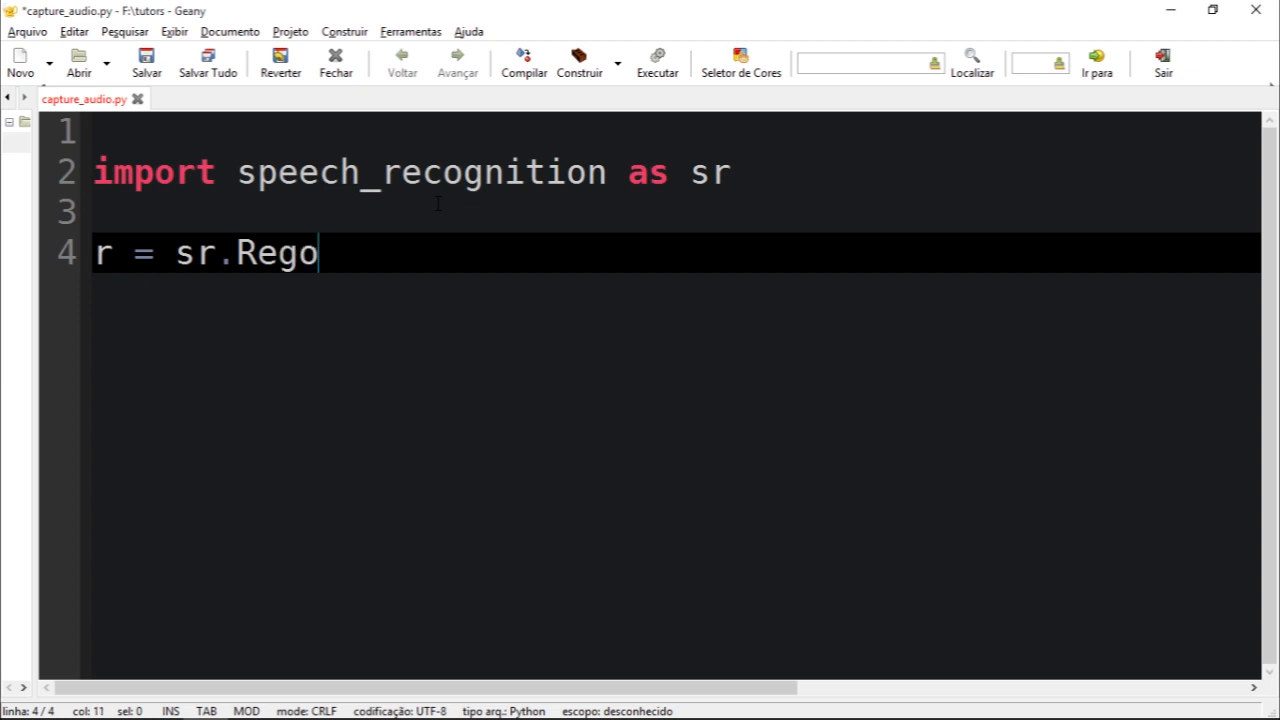
{"action": "key", "text": "BackSpace"}
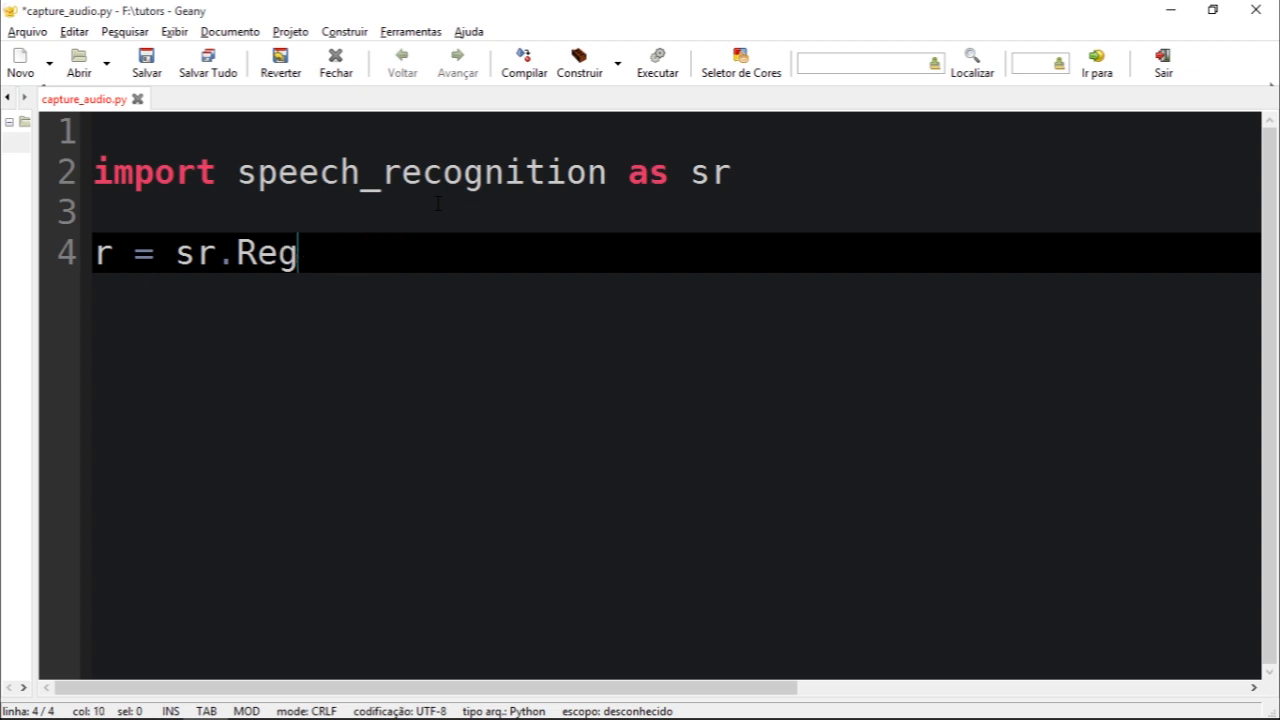
{"action": "type", "text": "ognizer"}
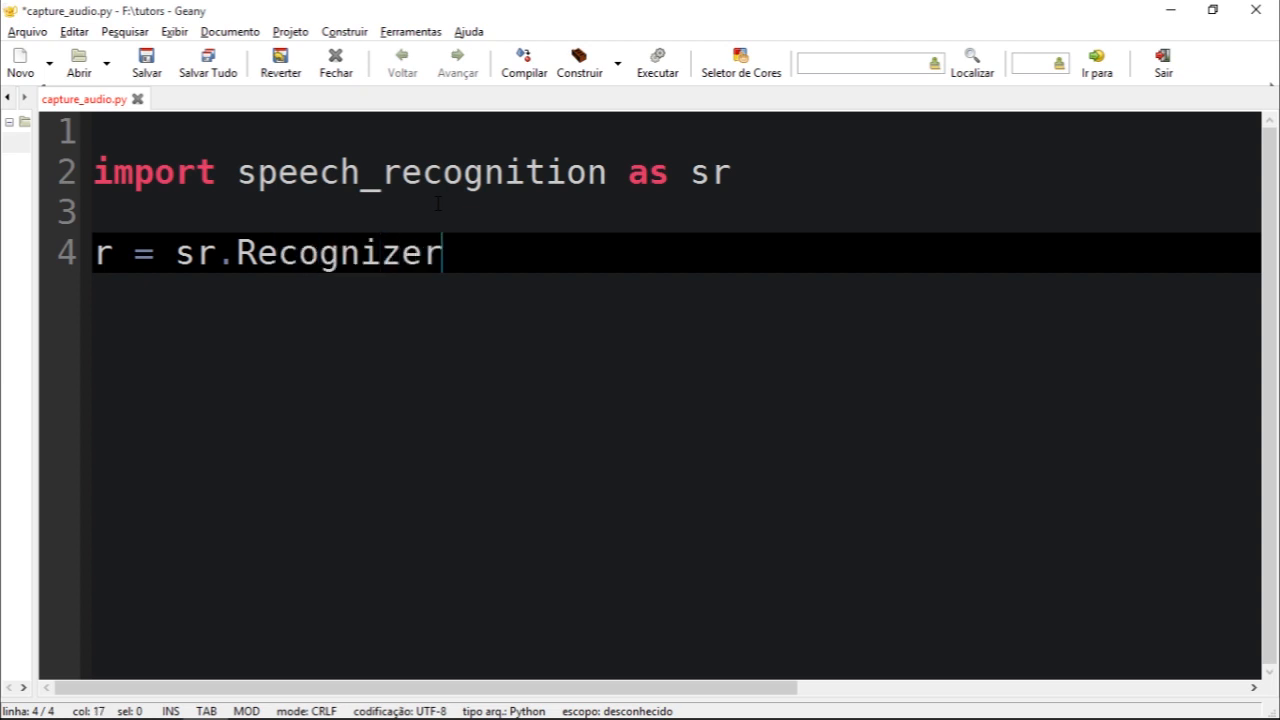
{"action": "type", "text": "()"}
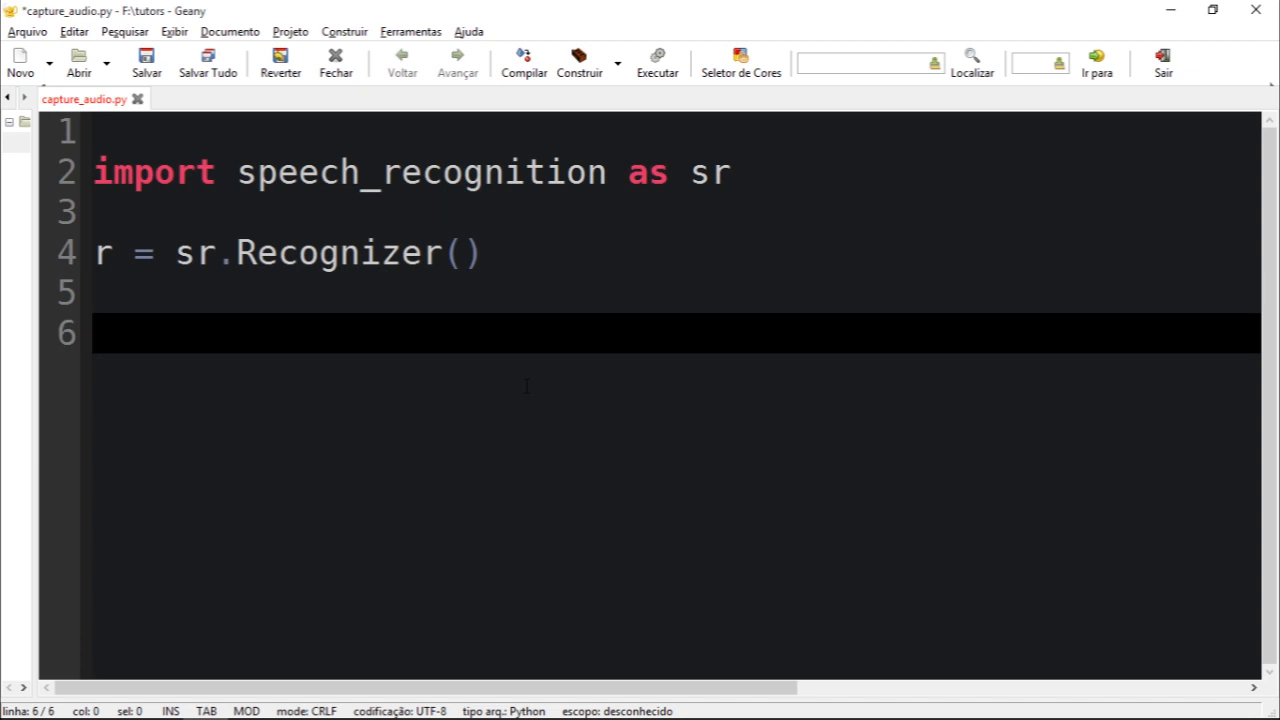
- Write the 'with sr.Microphone() as source:' block header
{"action": "type", "text": "wit"}
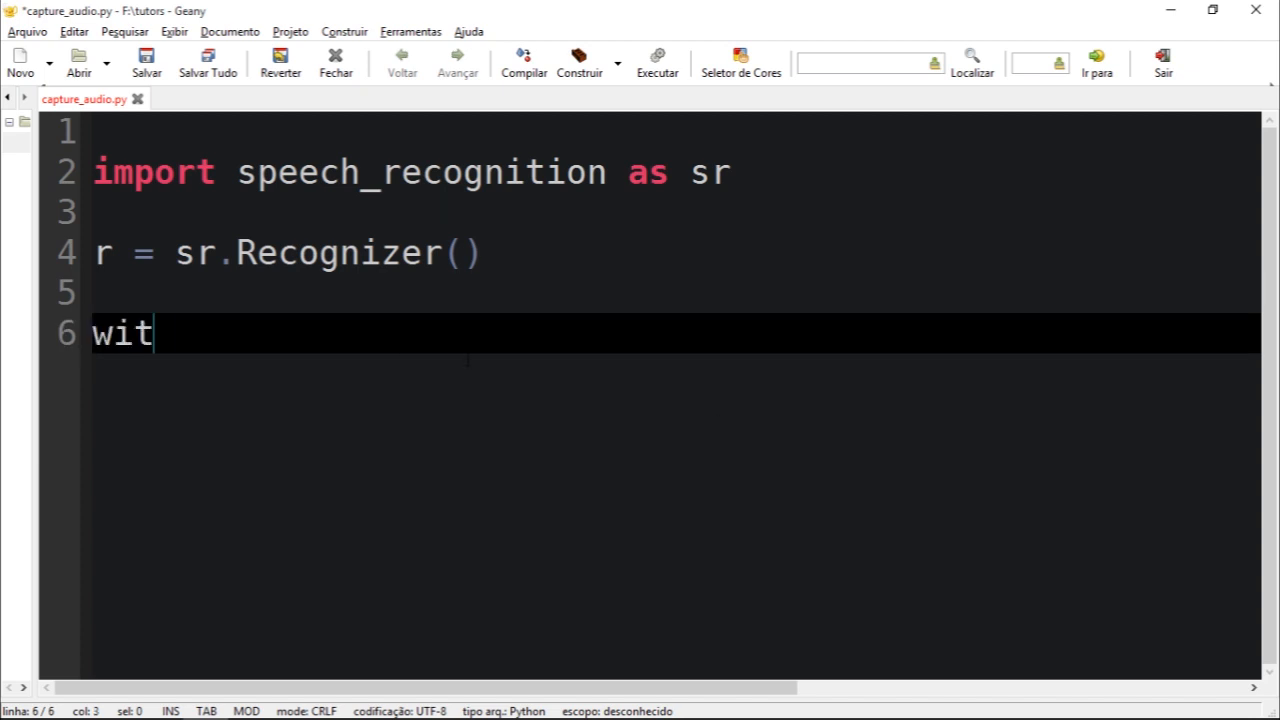
{"action": "type", "text": "h sr."}
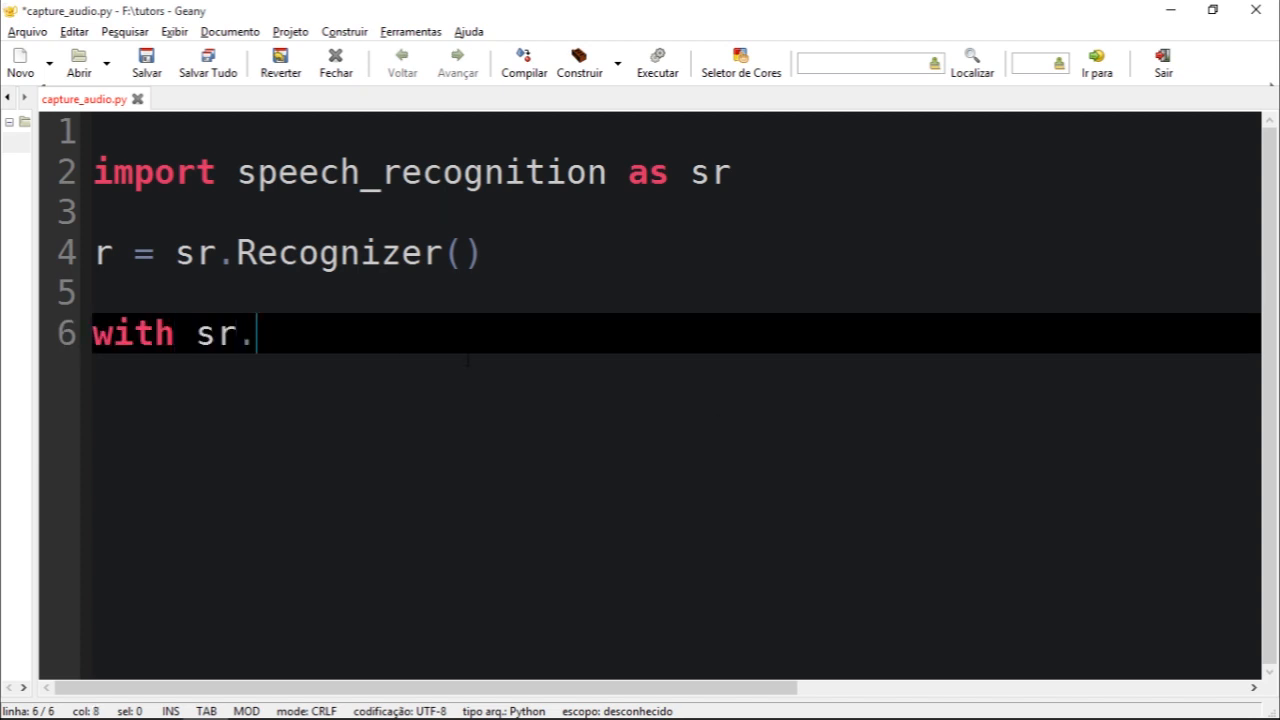
{"action": "type", "text": "Microp"}
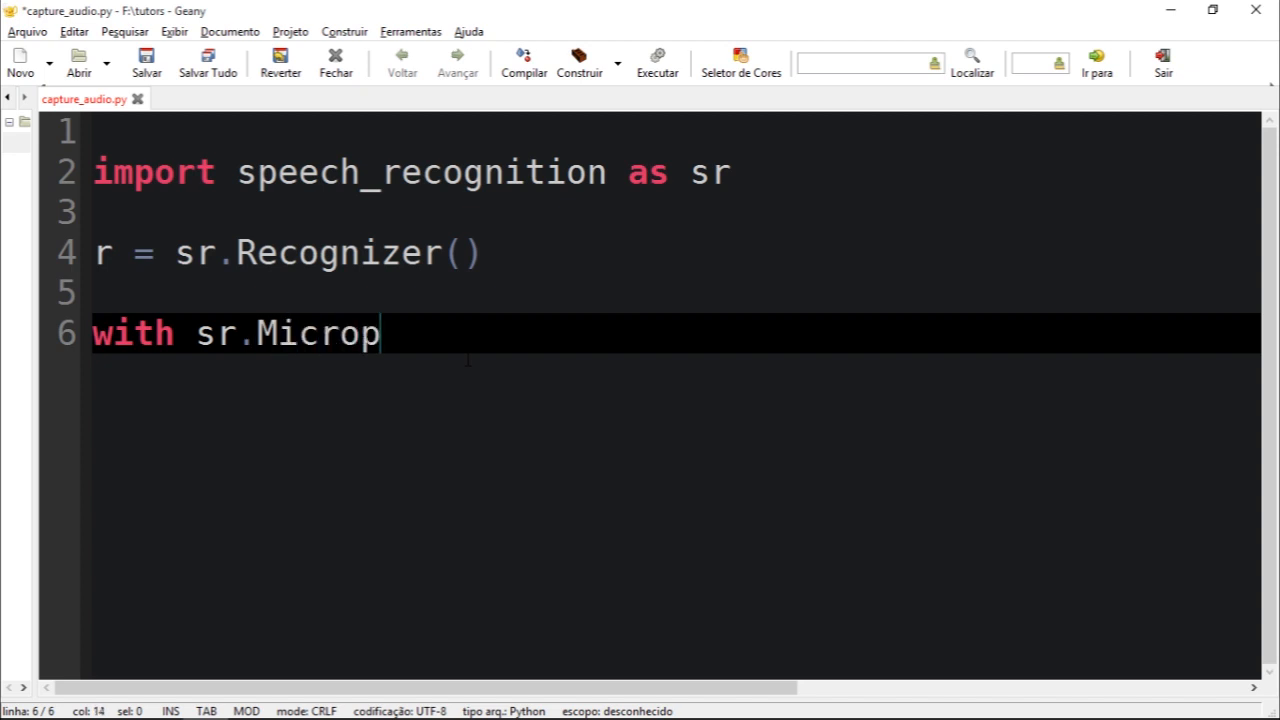
{"action": "type", "text": "hone"}
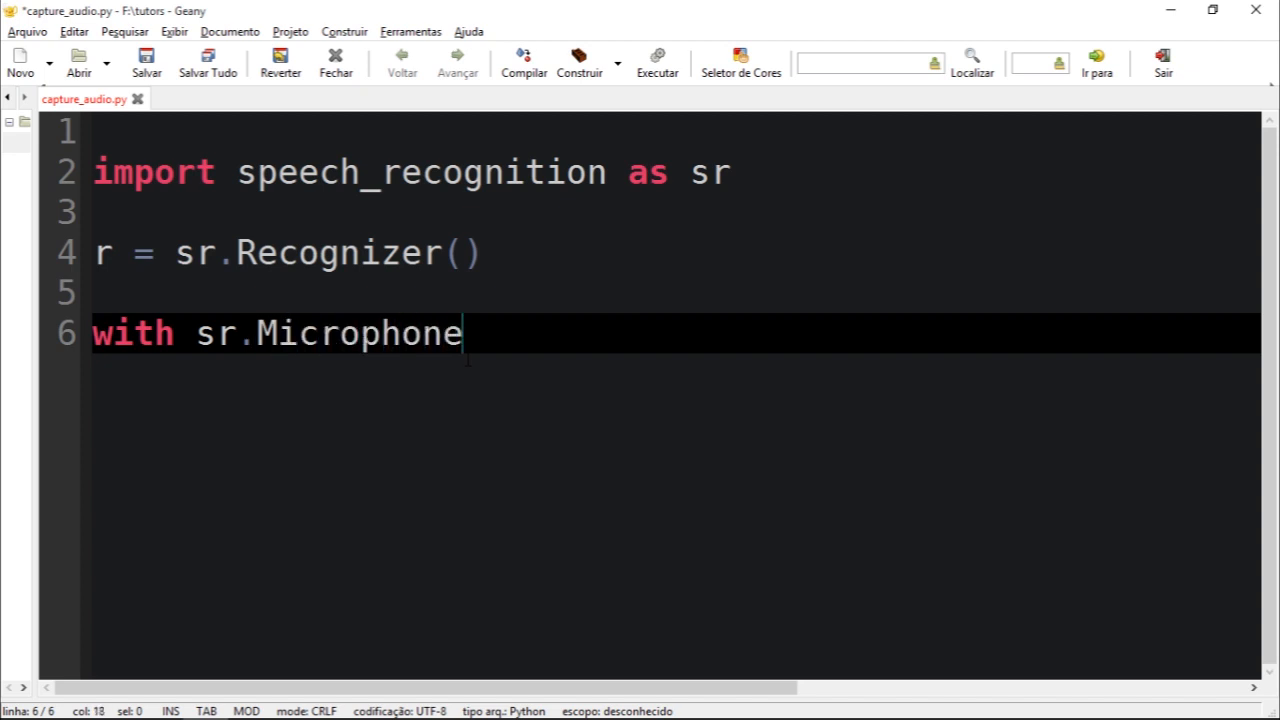
{"action": "type", "text": "() as source:"}
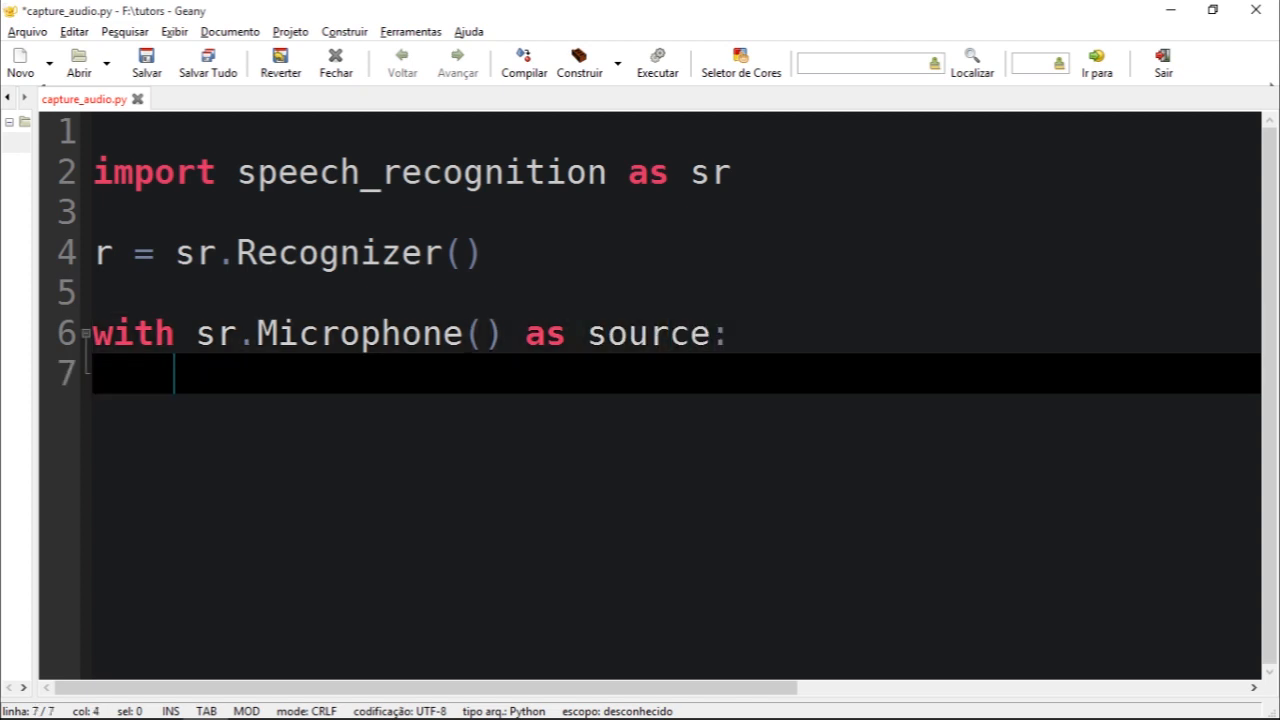
- Add the indented line 'audio = r.listen(source)' inside the block
{"action": "type", "text": "audio ="}
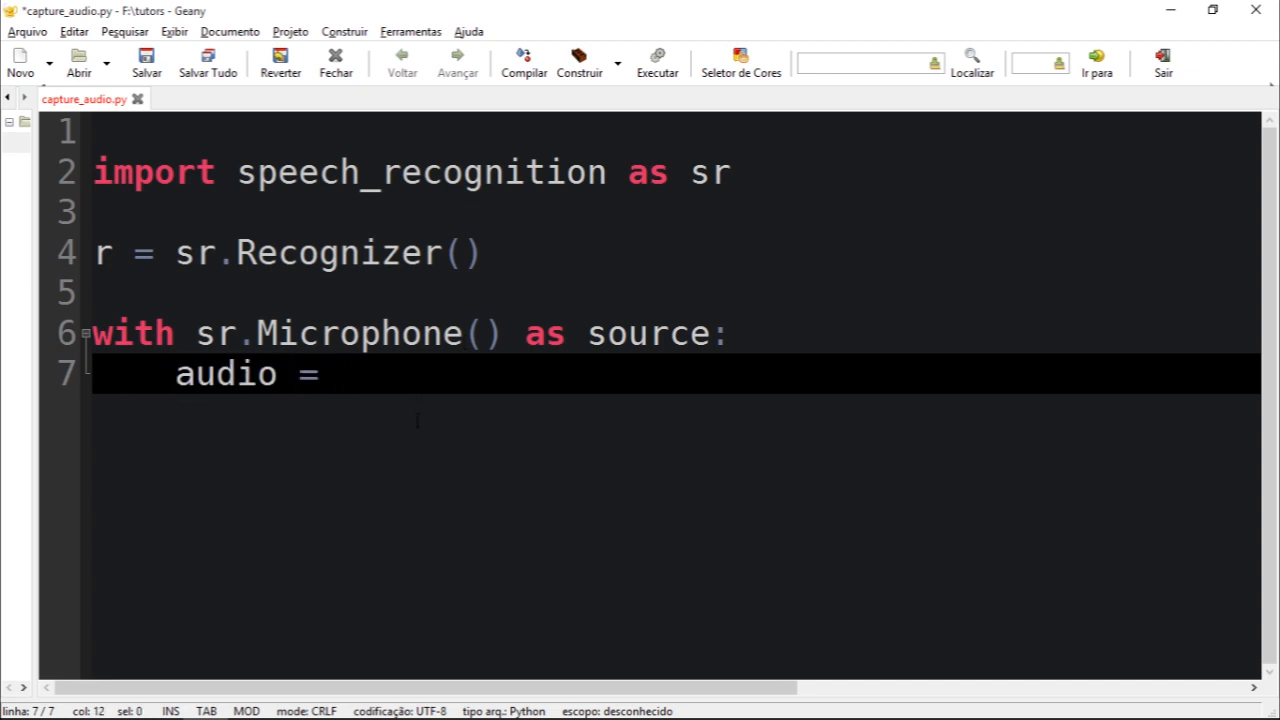
{"action": "type", "text": "r."}
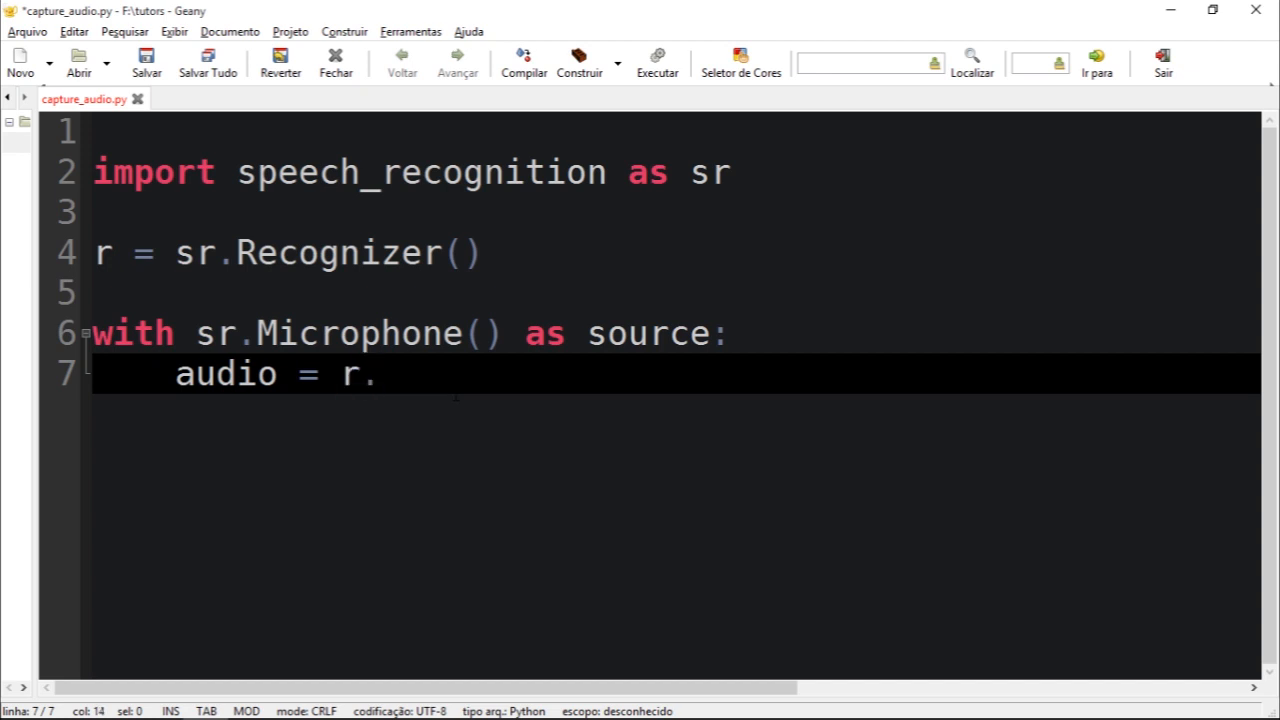
{"action": "type", "text": "listen"}
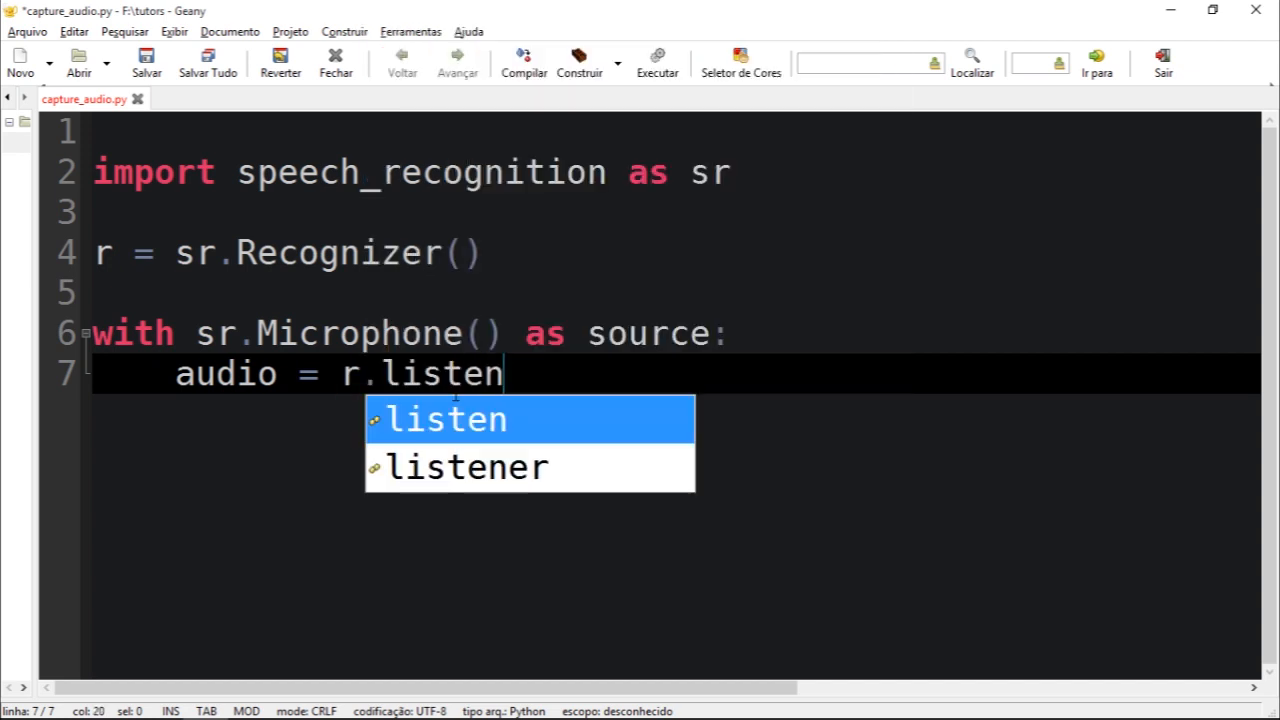
{"action": "type", "text": "(source"}
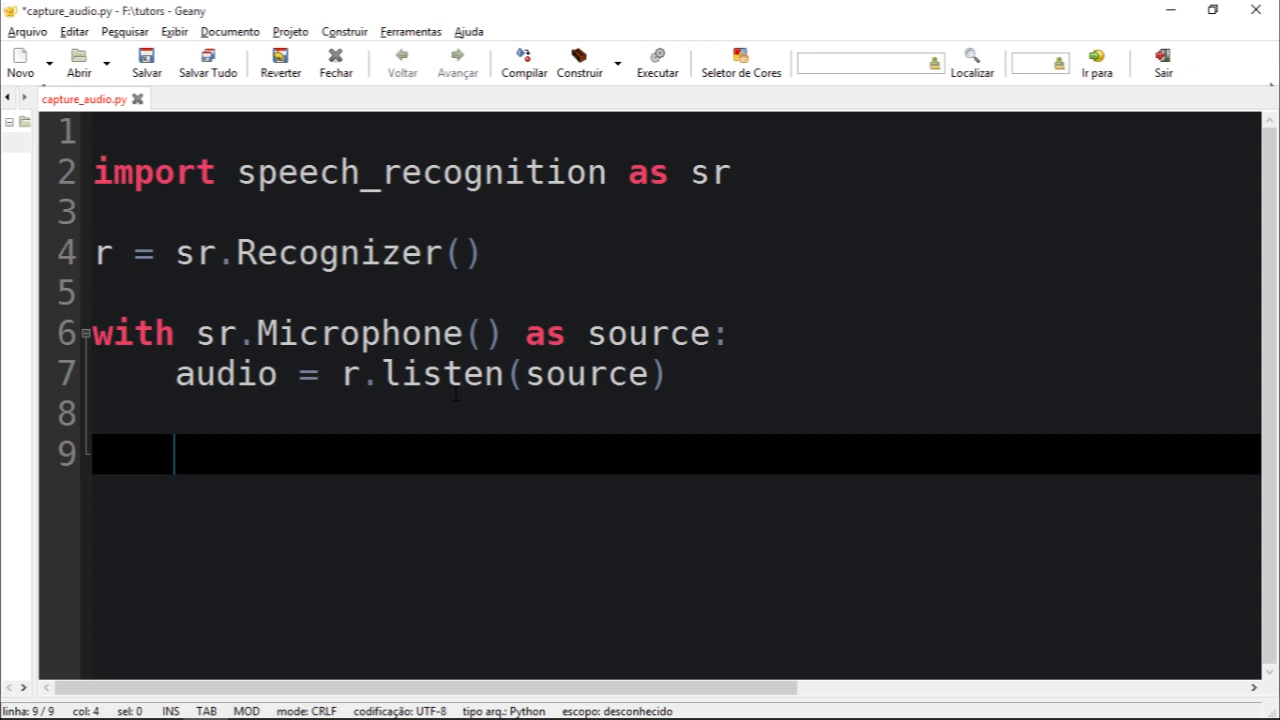
- Write the nested "with open('speech.wav', 'wb') as f:" header on line 9
{"action": "type", "text": "with o"}
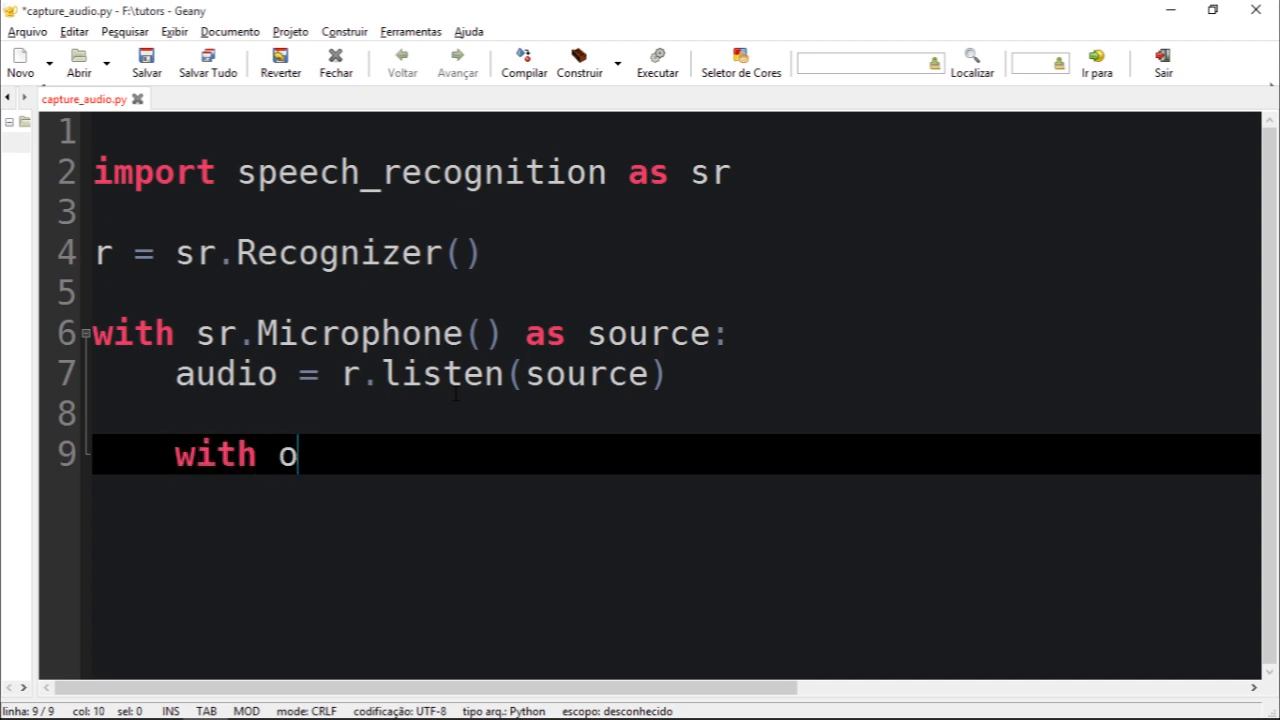
{"action": "type", "text": "pen('"}
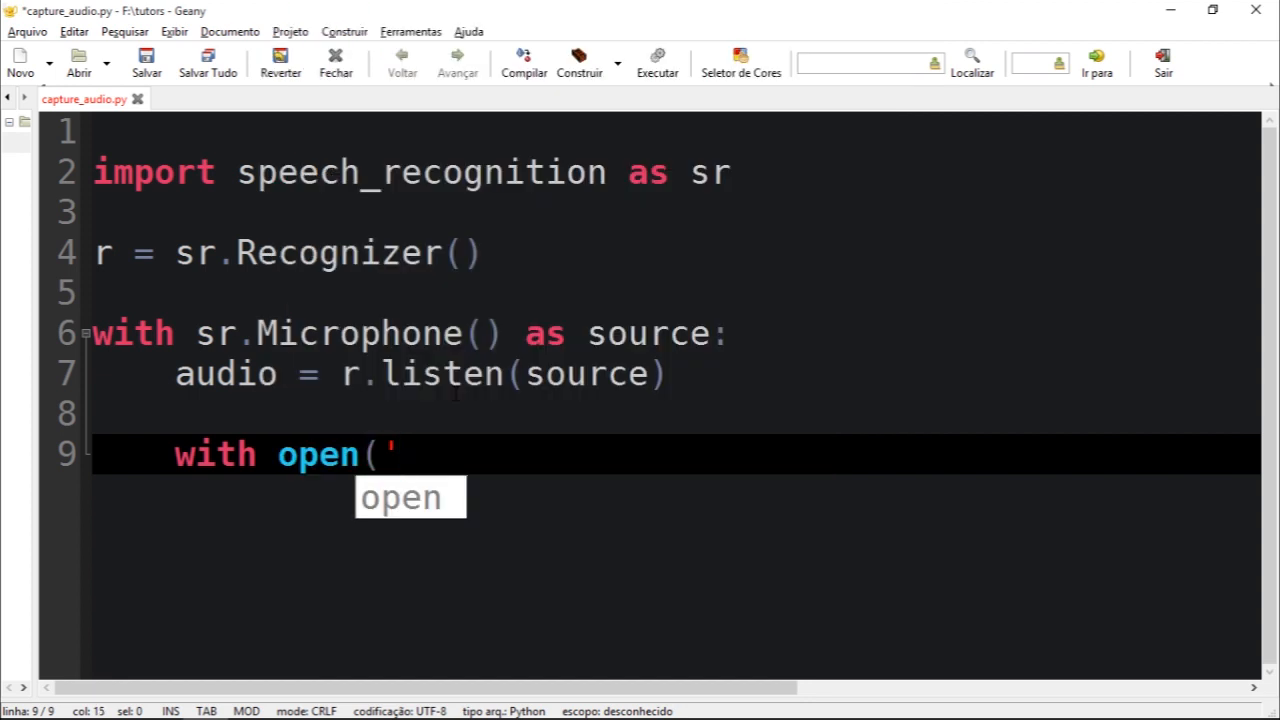
{"action": "type", "text": "speech.wa"}
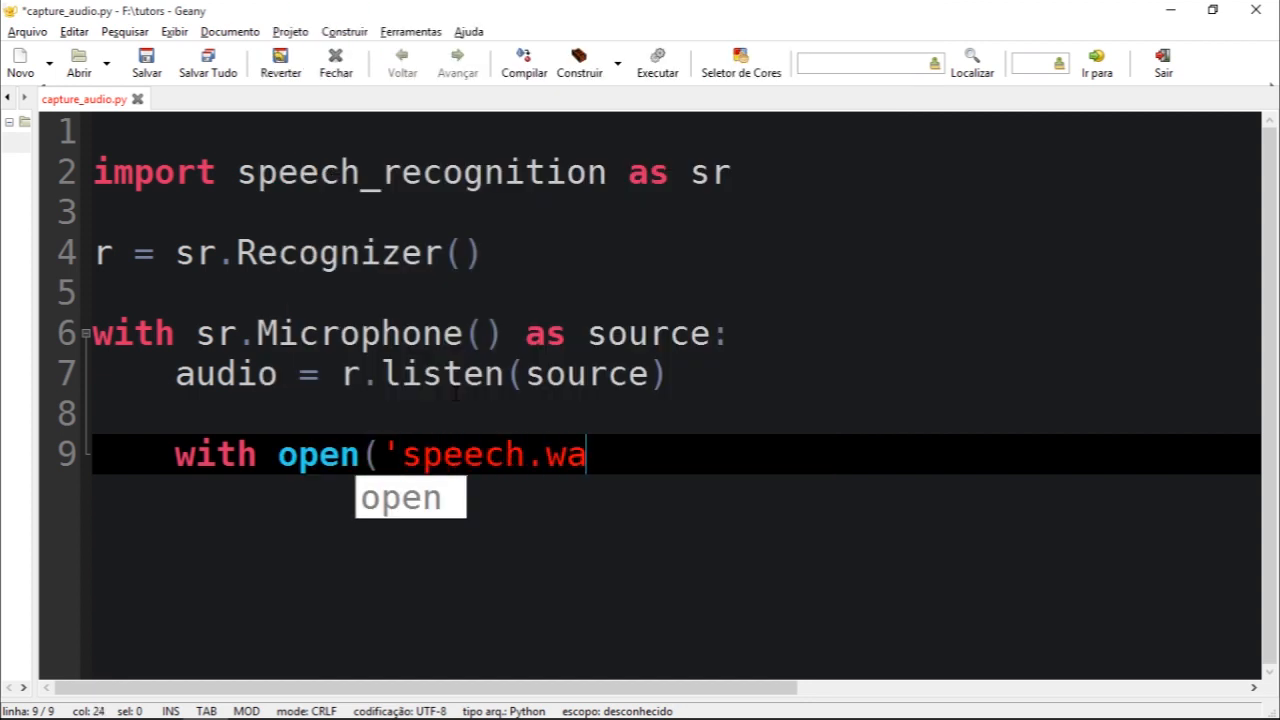
{"action": "type", "text": "v'"}
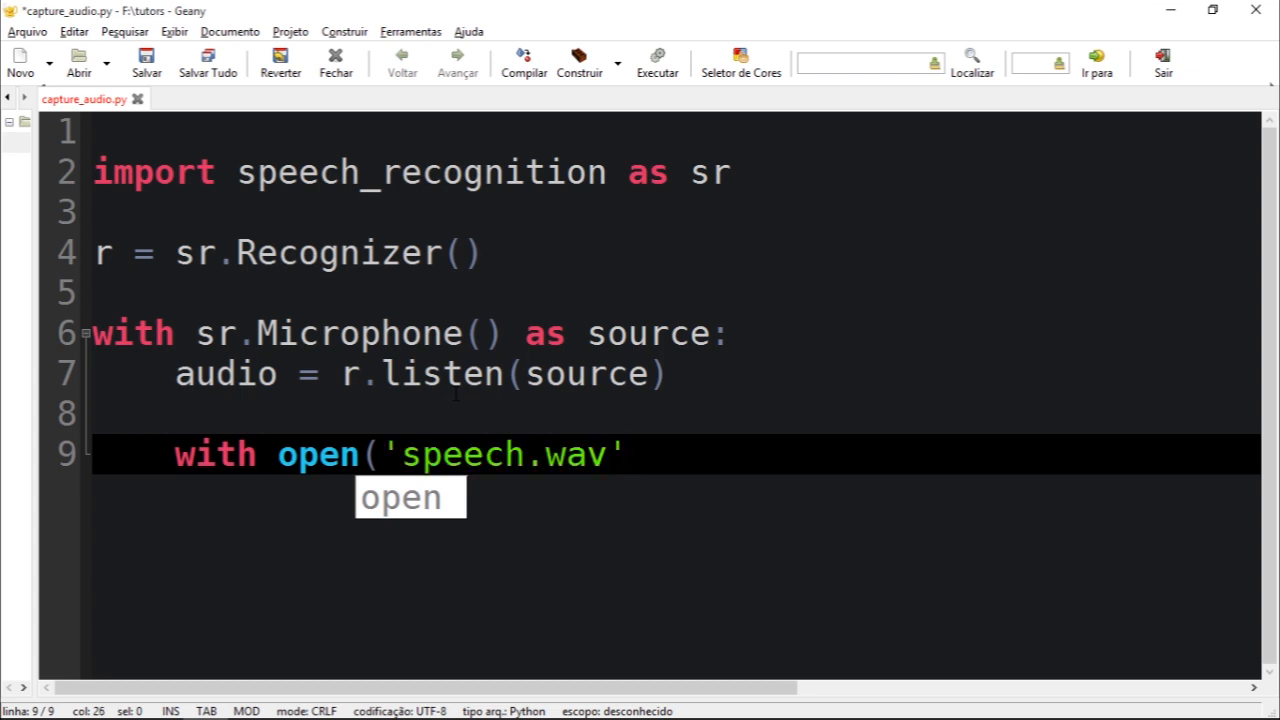
{"action": "type", "text": ","}
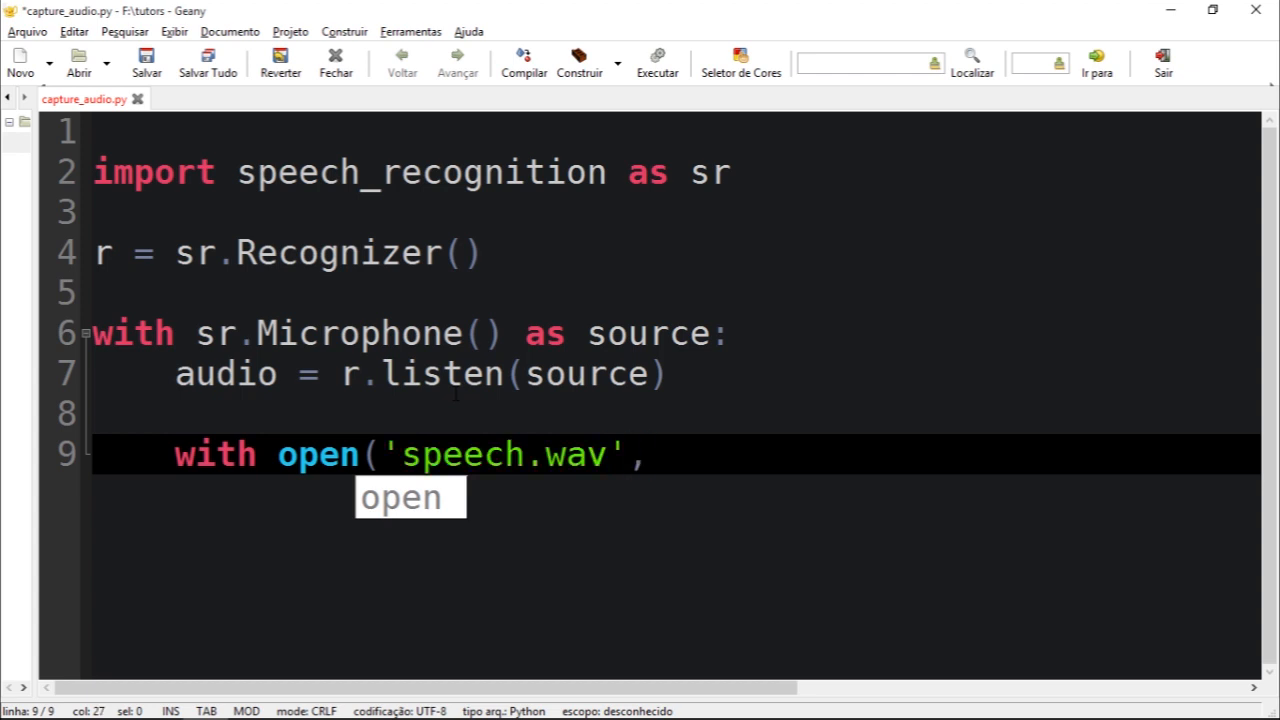
{"action": "type", "text": "'wb"}
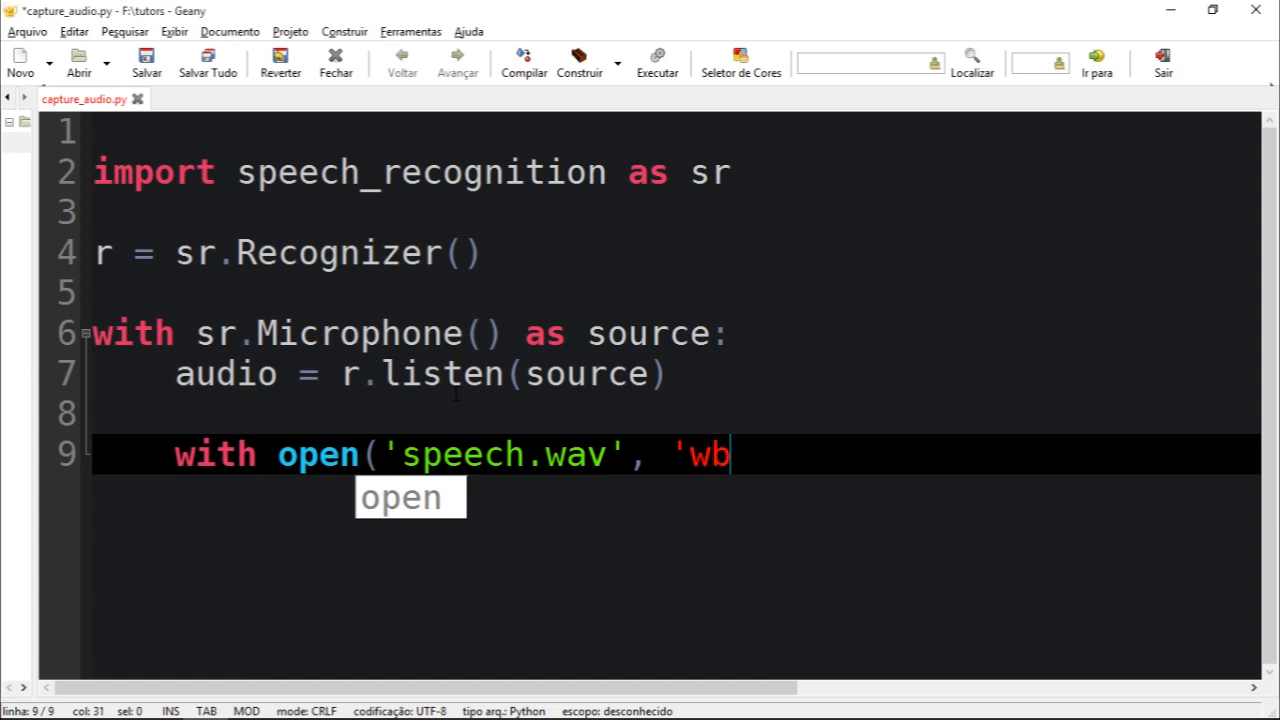
{"action": "type", "text": "')"}
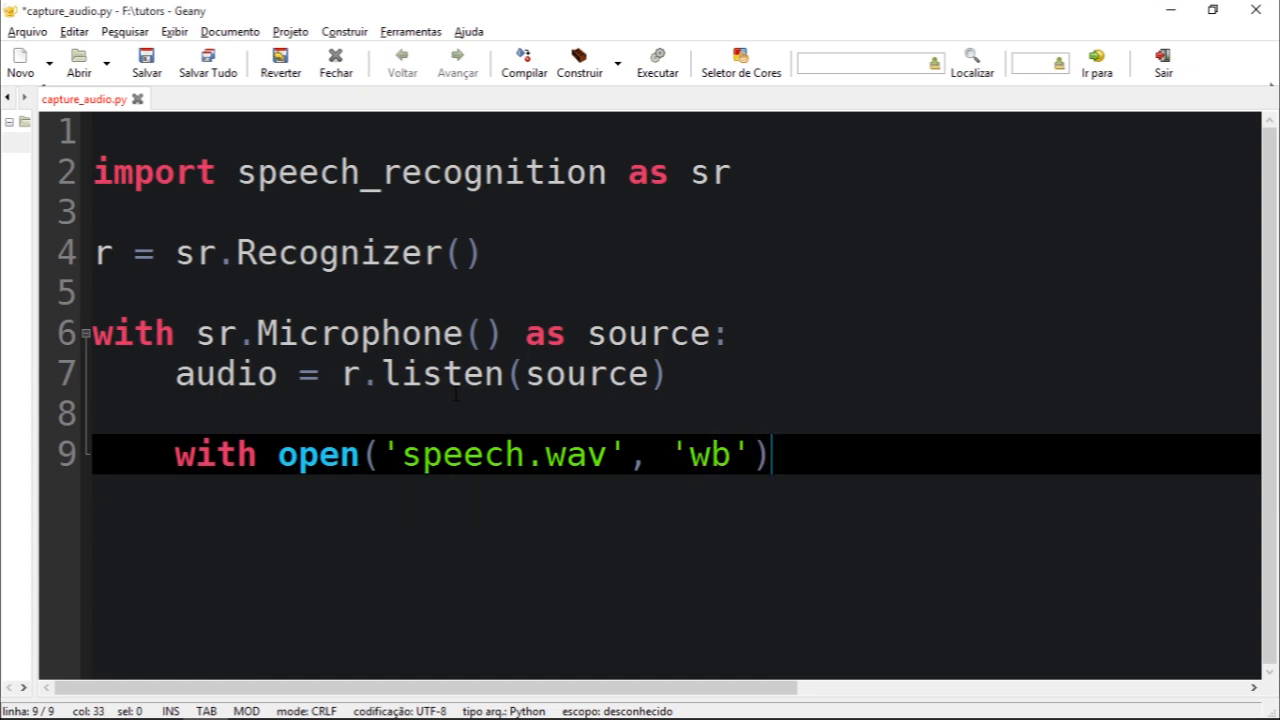
{"action": "type", "text": "as f:"}
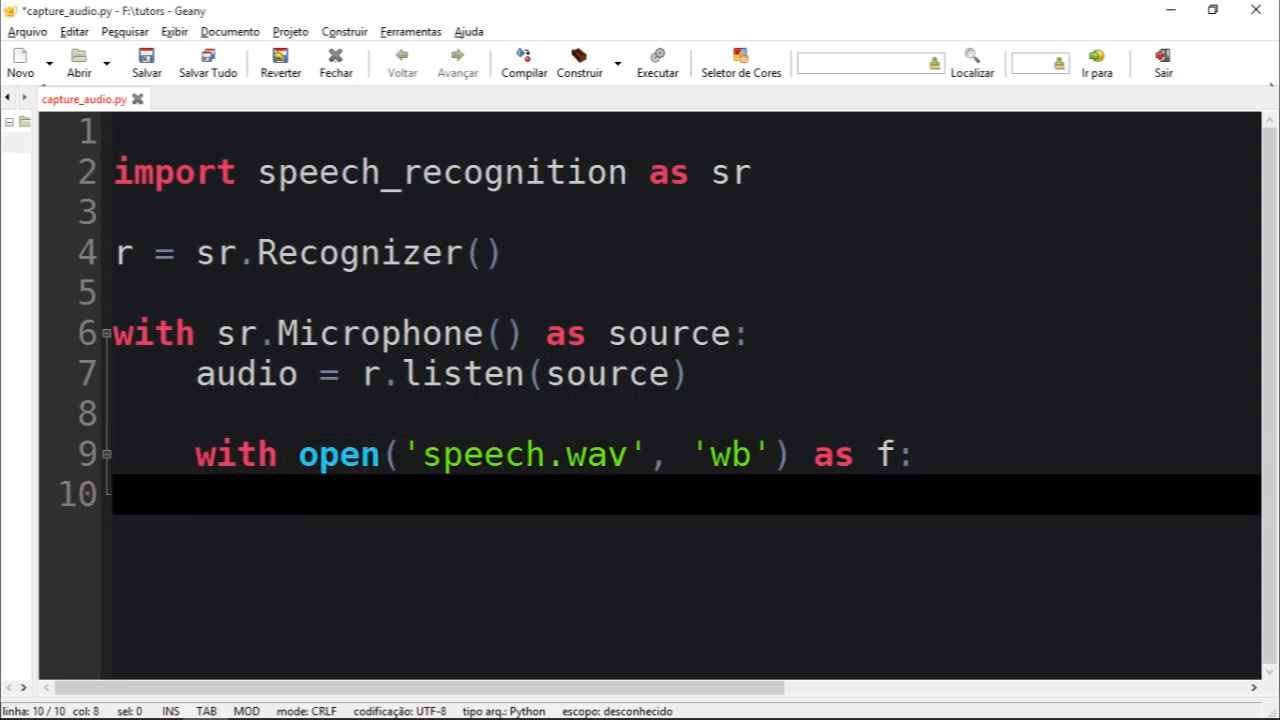
- Add 'f.write(audio.get_wav())' on line 10 inside the block
{"action": "type", "text": "f.writ"}
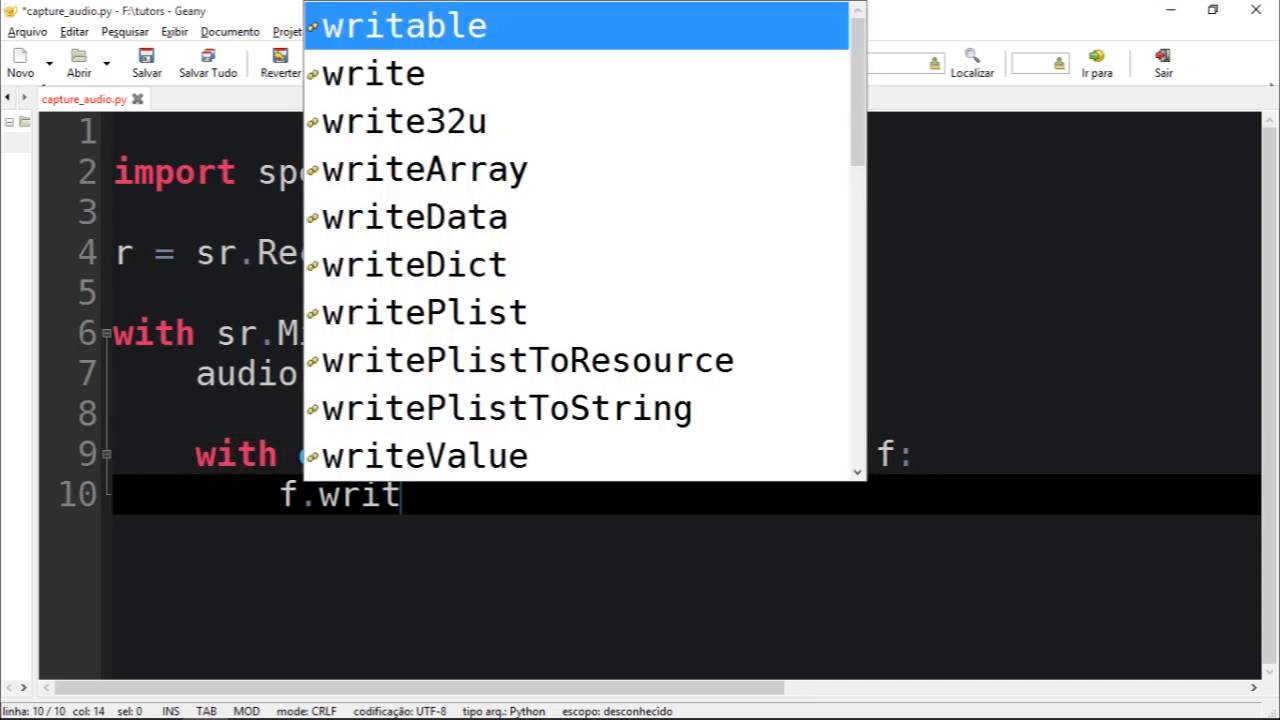
{"action": "type", "text": "e(audi"}
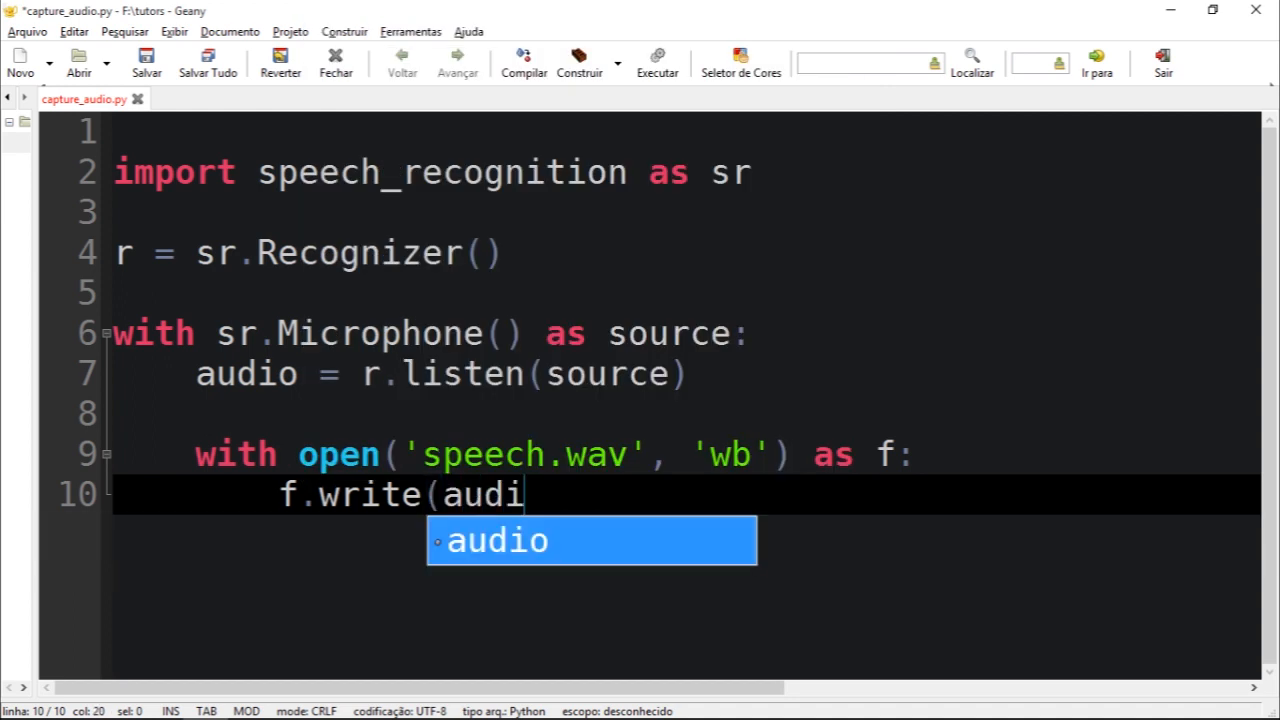
{"action": "type", "text": ".get"}
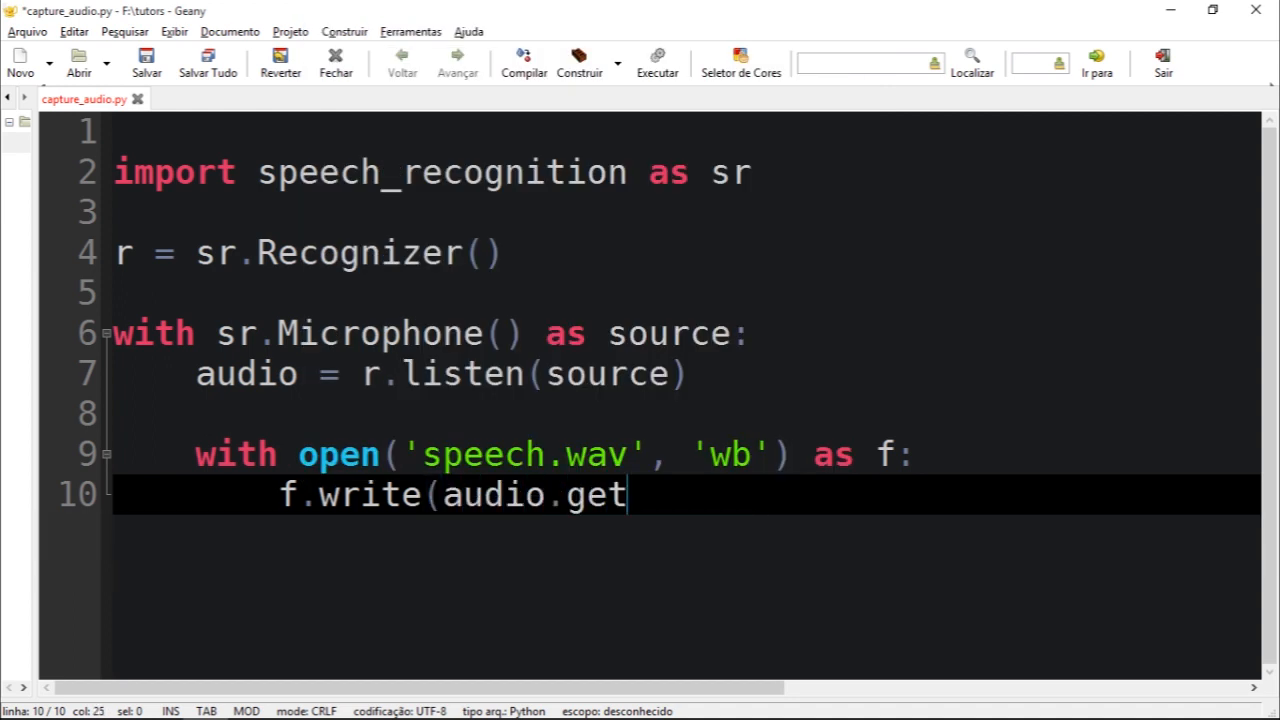
{"action": "type", "text": "_wav"}
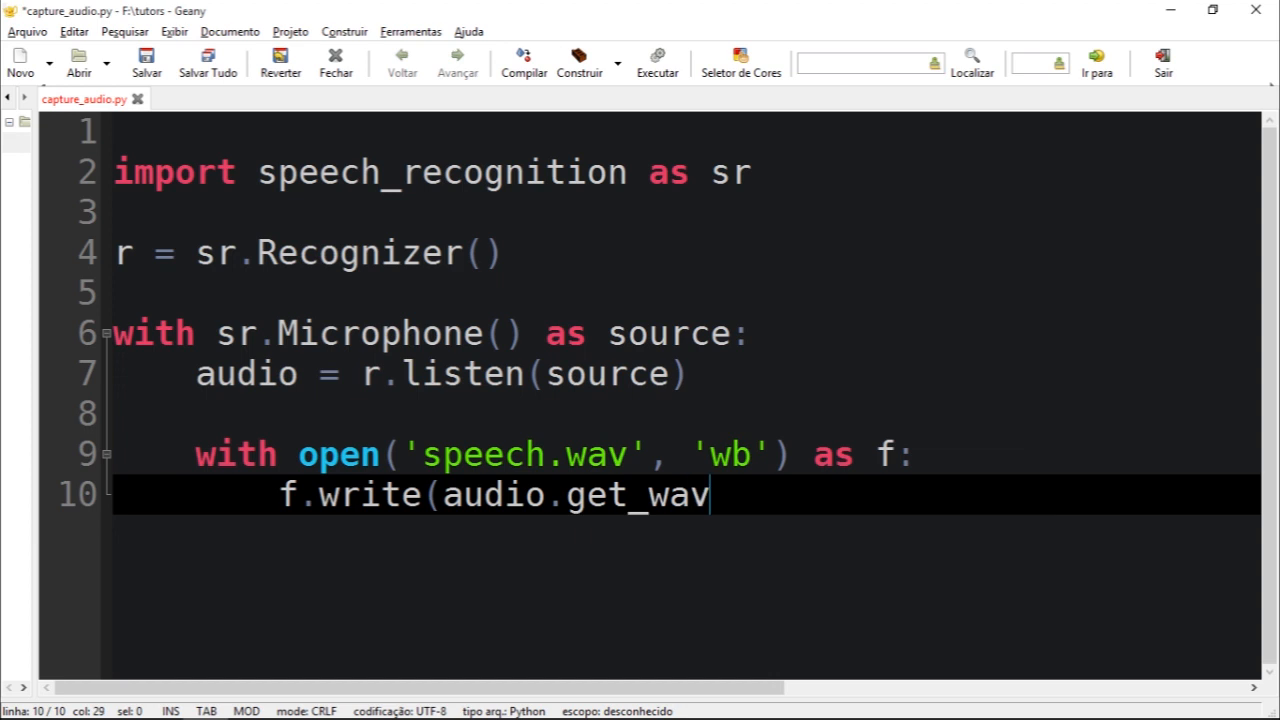
{"action": "type", "text": "()"}
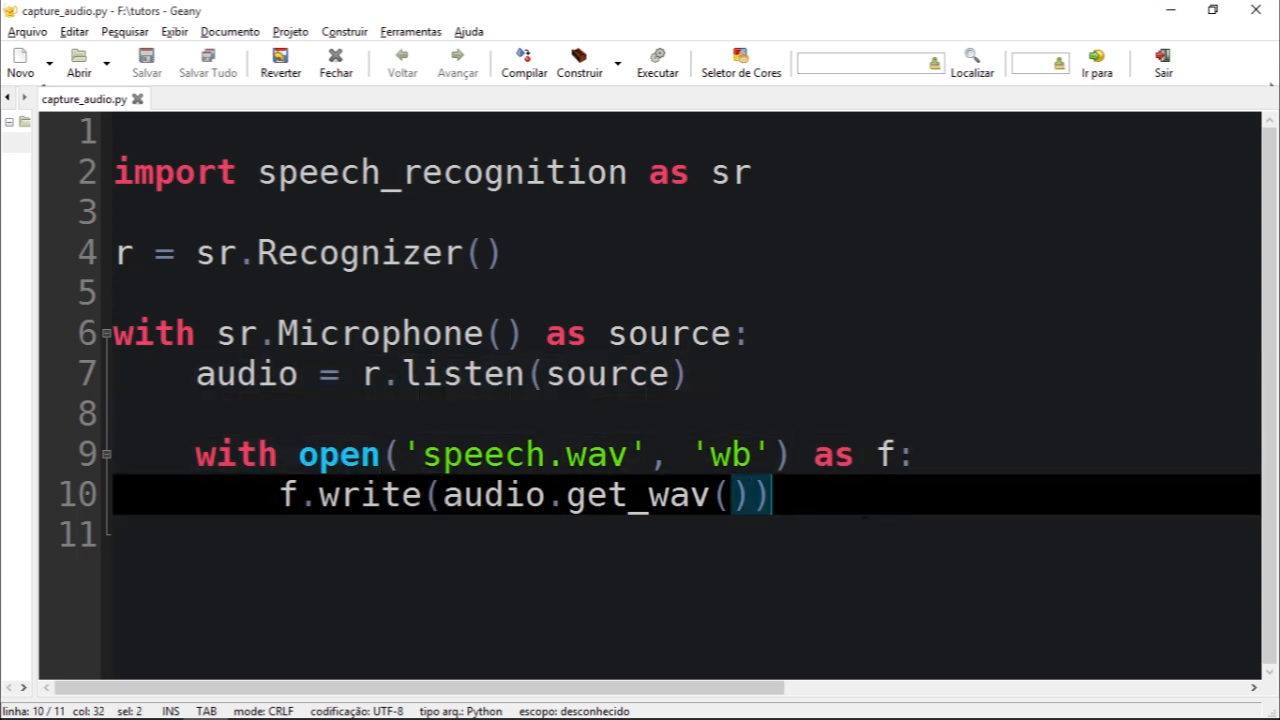
{"action": "double_click", "coordinate": [246, 374]}
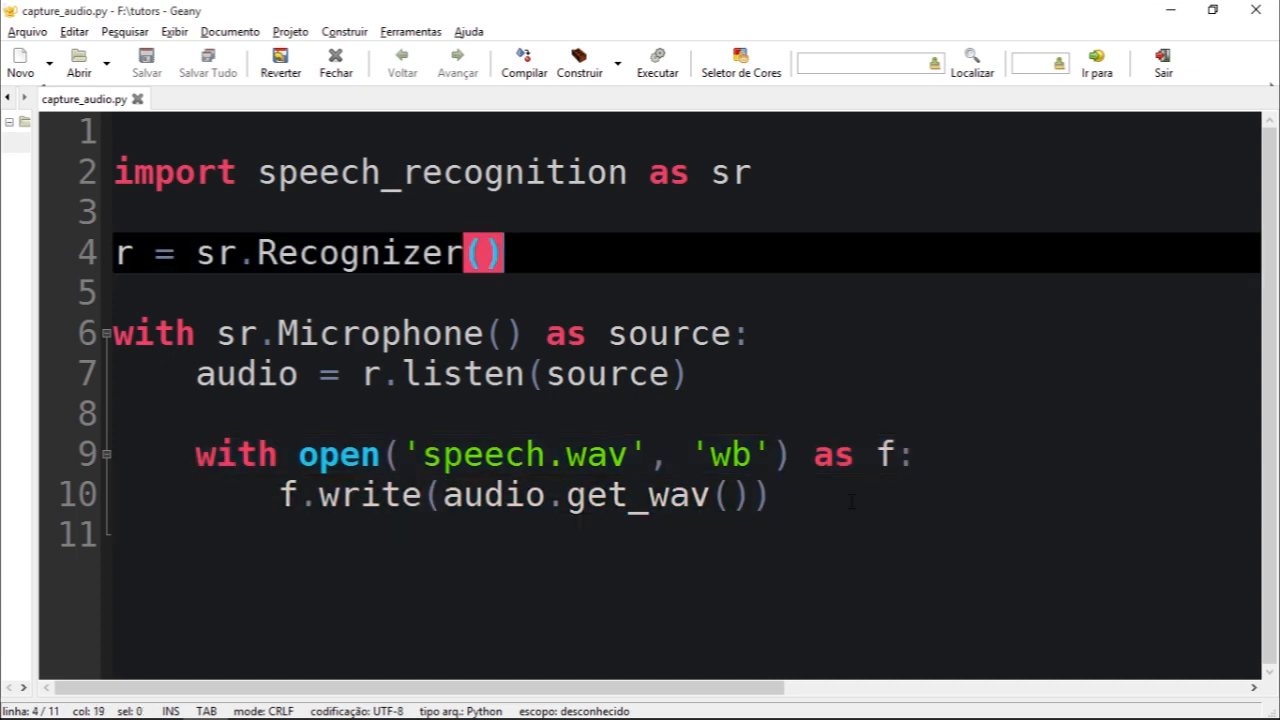
{"action": "left_click", "coordinate": [770, 494]}
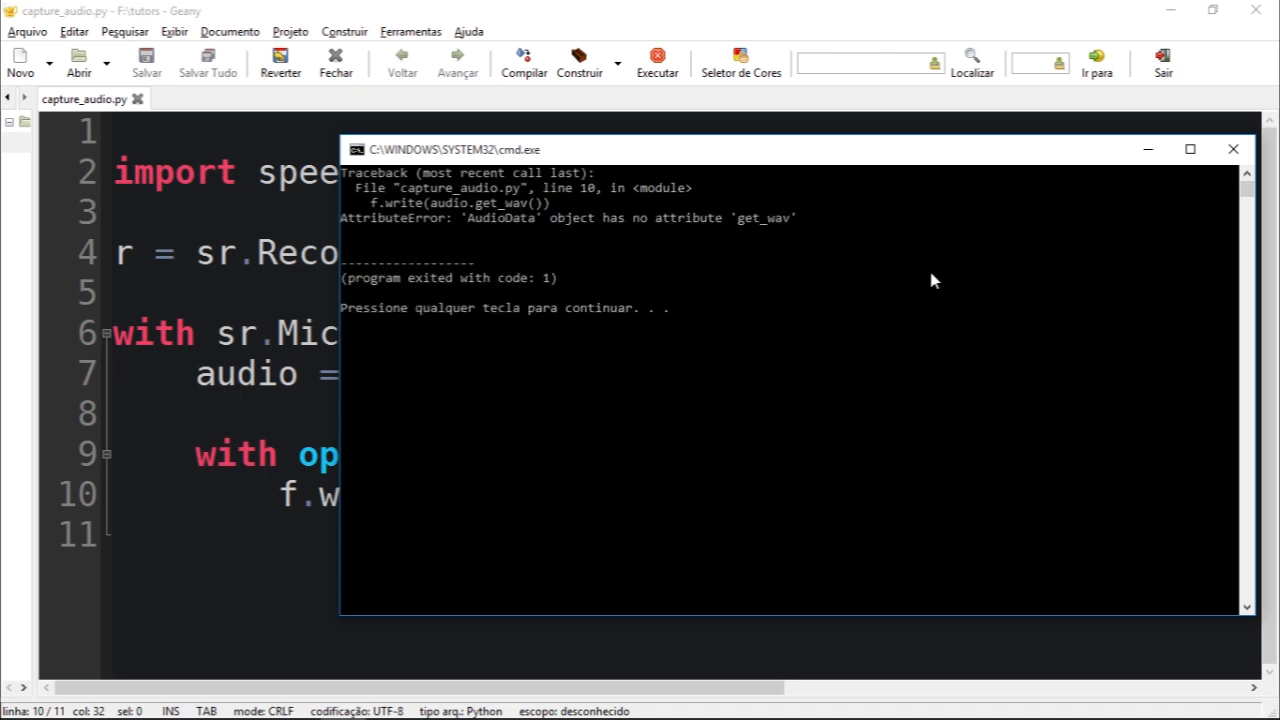
{"action": "mouse_move", "coordinate": [868, 234]}
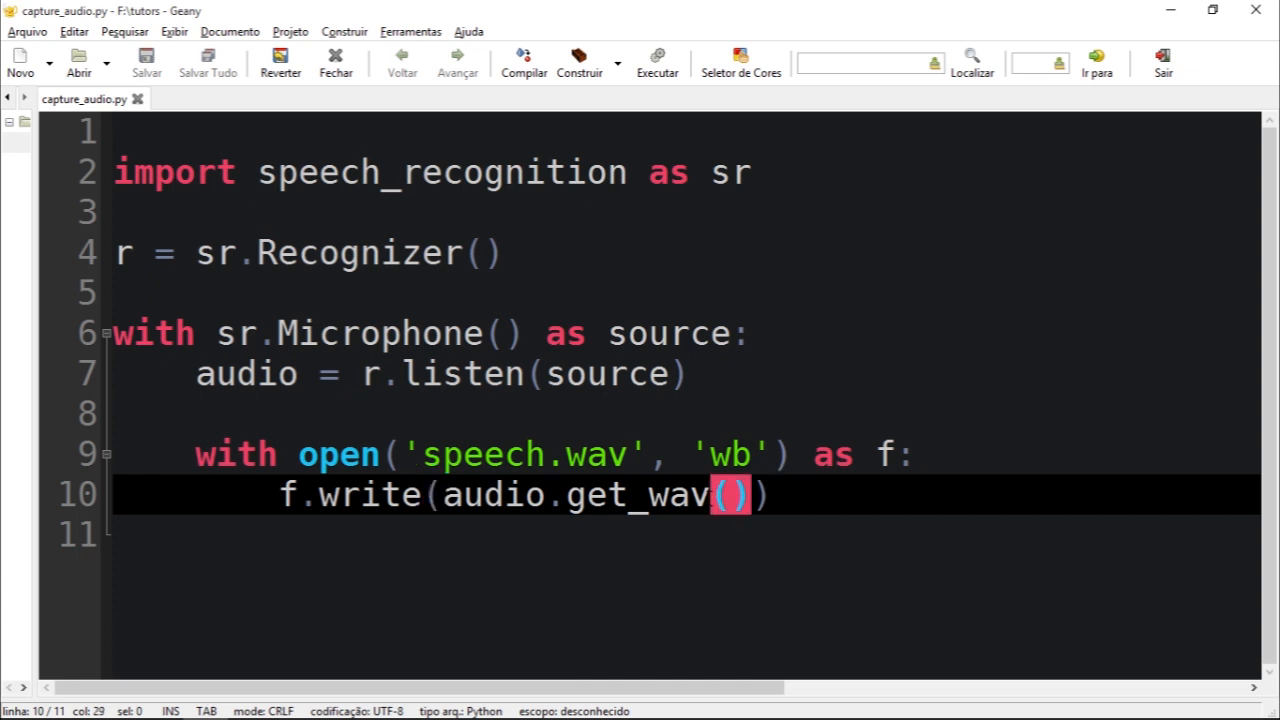
- Fix line 10 to audio.get_wav_data(), run the script to record speech, and close the console
{"action": "type", "text": "_data"}
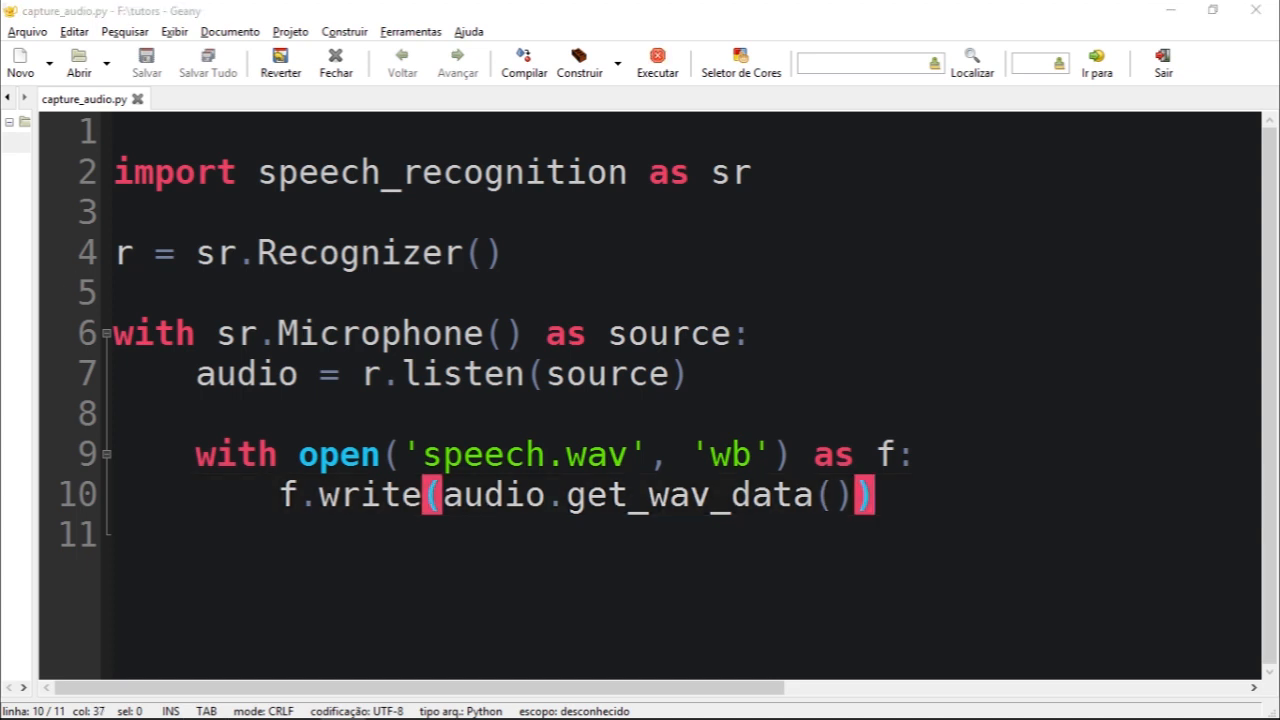
{"action": "left_click", "coordinate": [656, 60]}
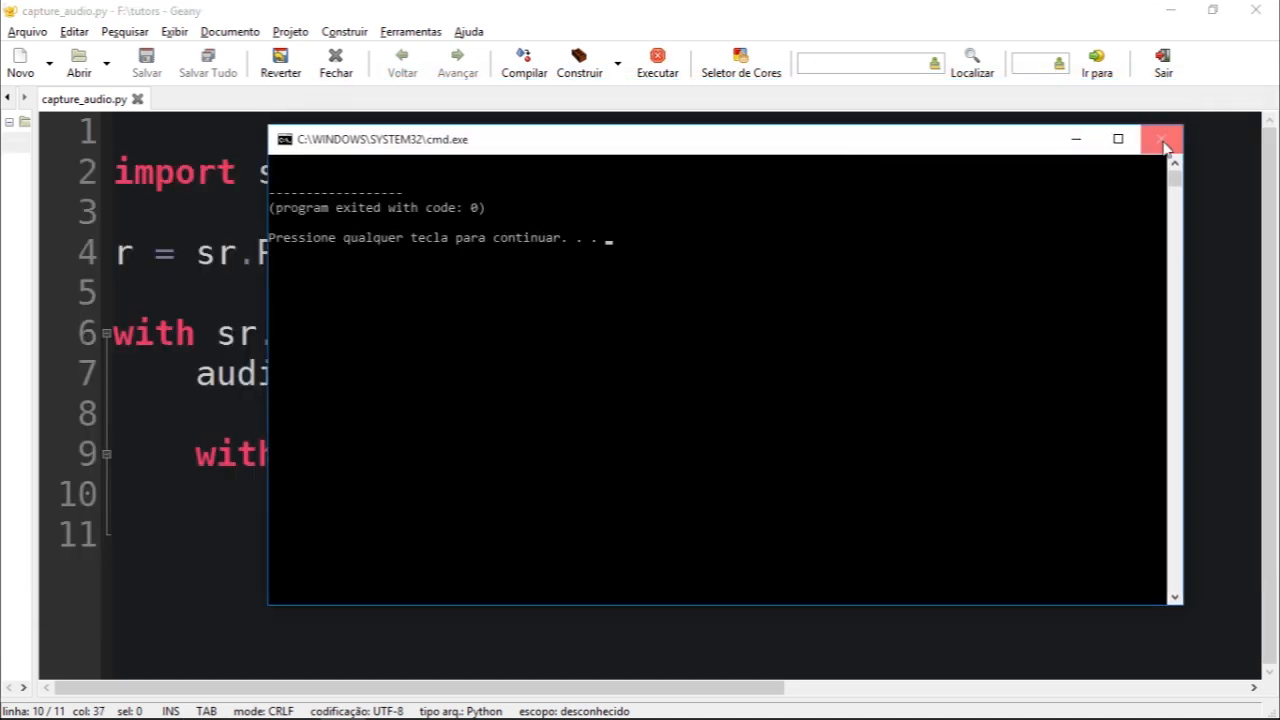
{"action": "mouse_move", "coordinate": [978, 196]}
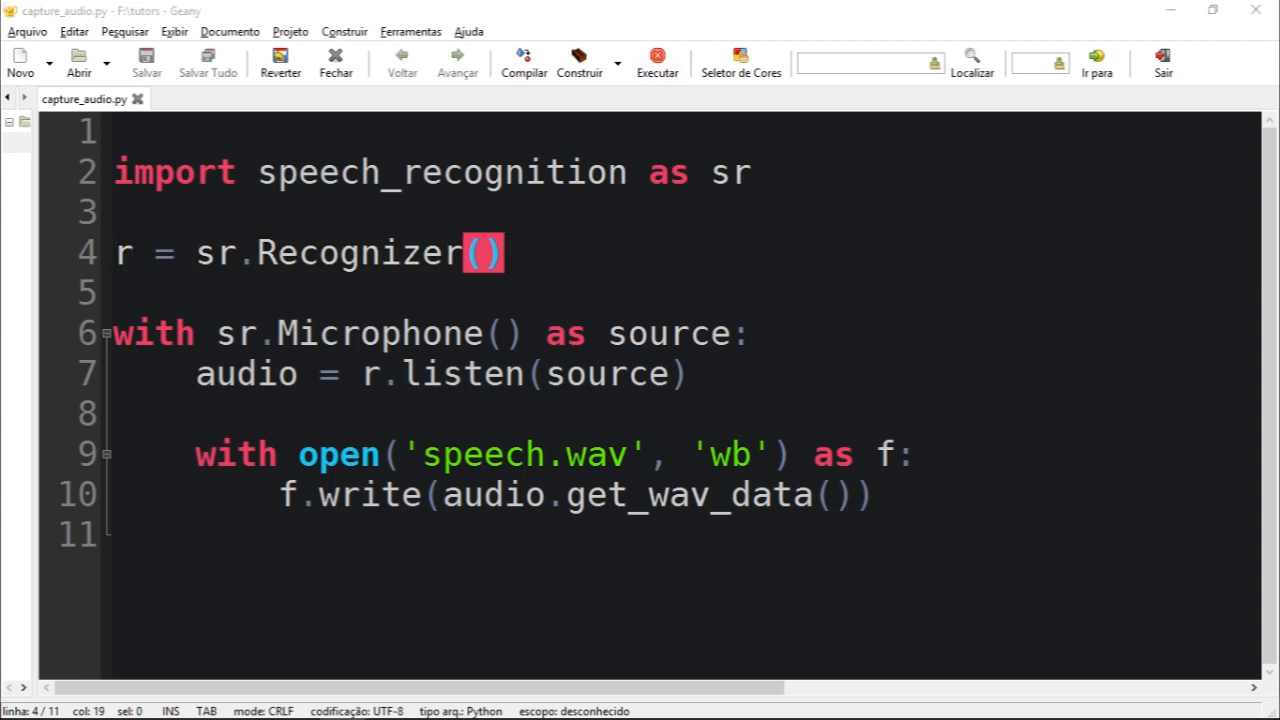
{"action": "left_click", "coordinate": [656, 56]}
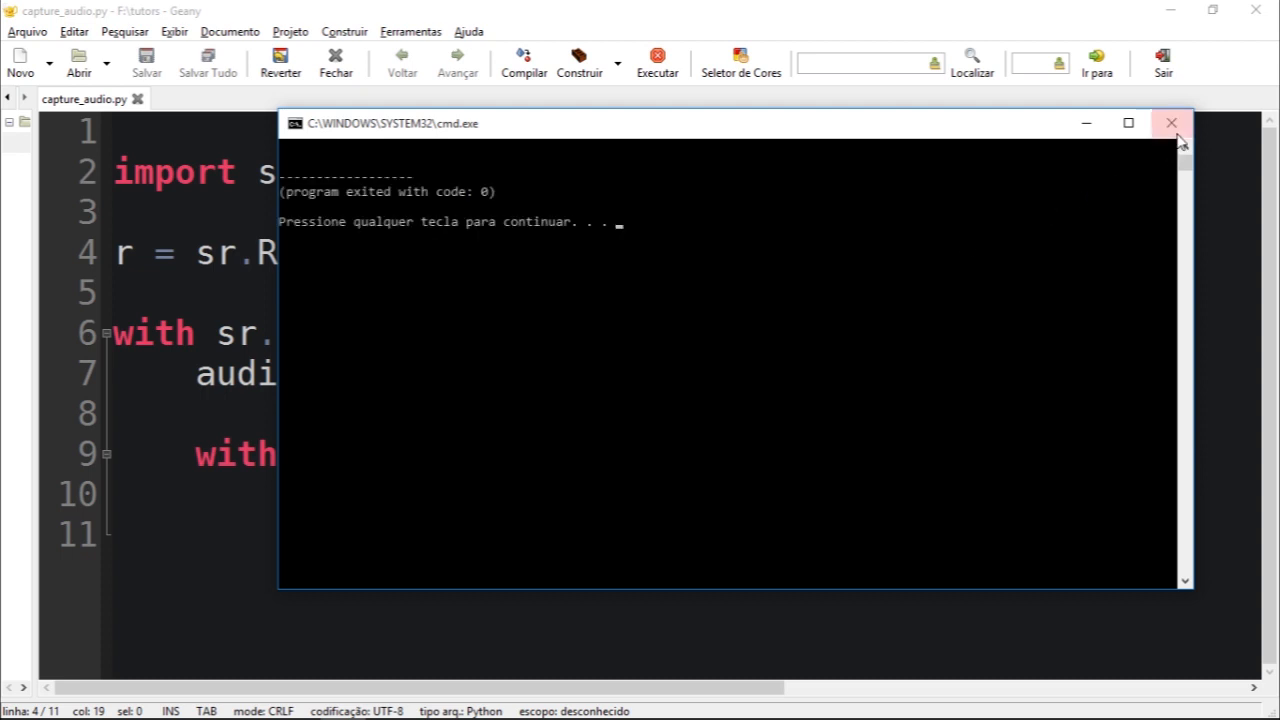
{"action": "left_click", "coordinate": [1172, 122]}
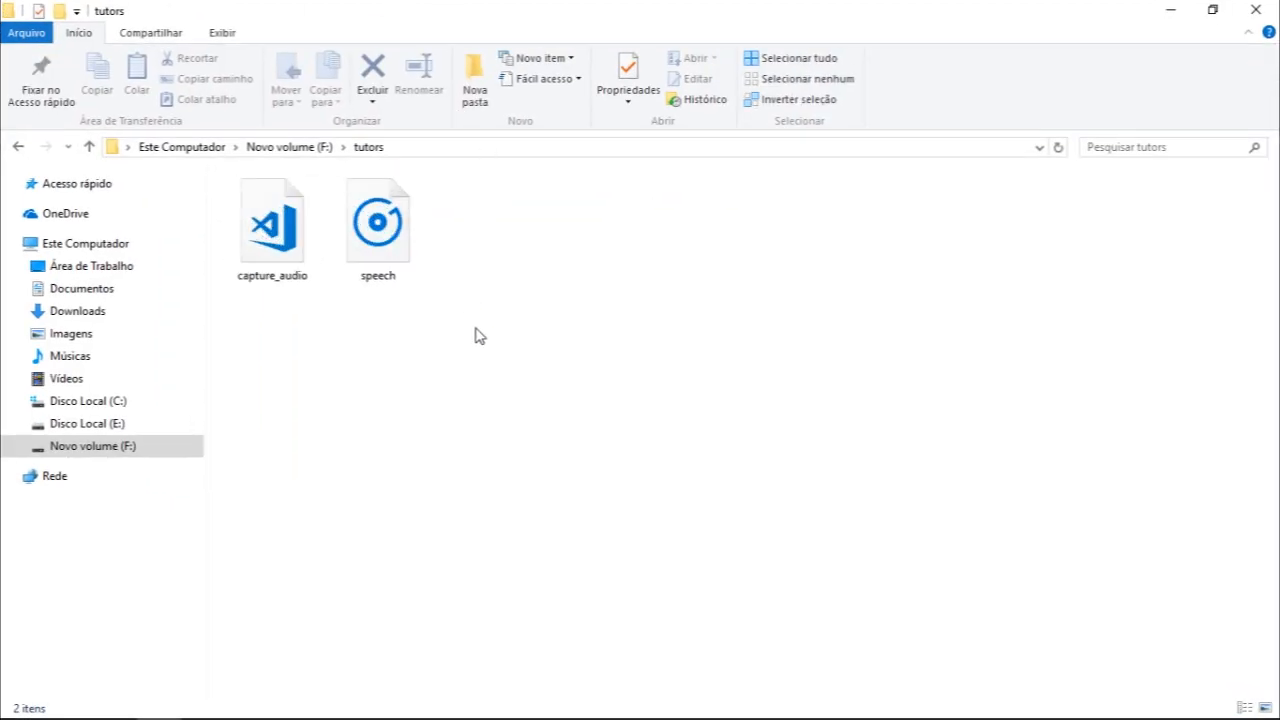
- Play speech.wav from the tutors folder in Media Player Classic, close it, and return to Geany
{"action": "left_click", "coordinate": [272, 220]}
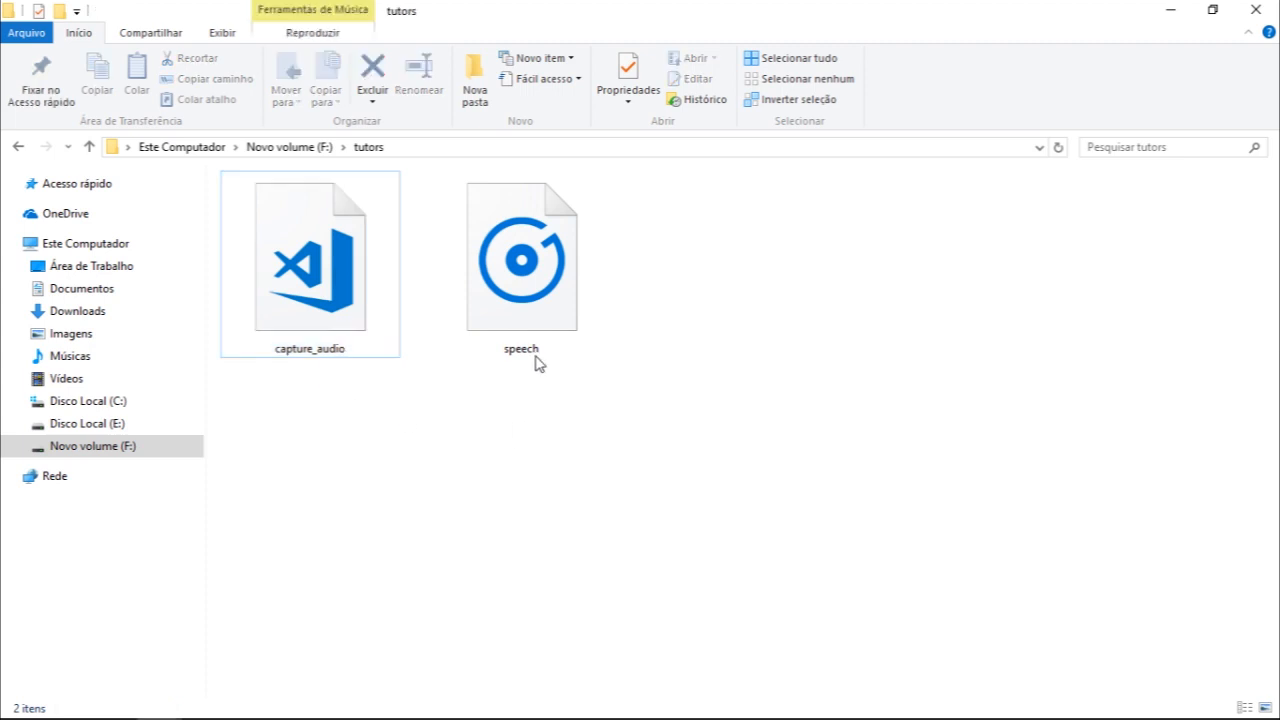
{"action": "right_click", "coordinate": [520, 256]}
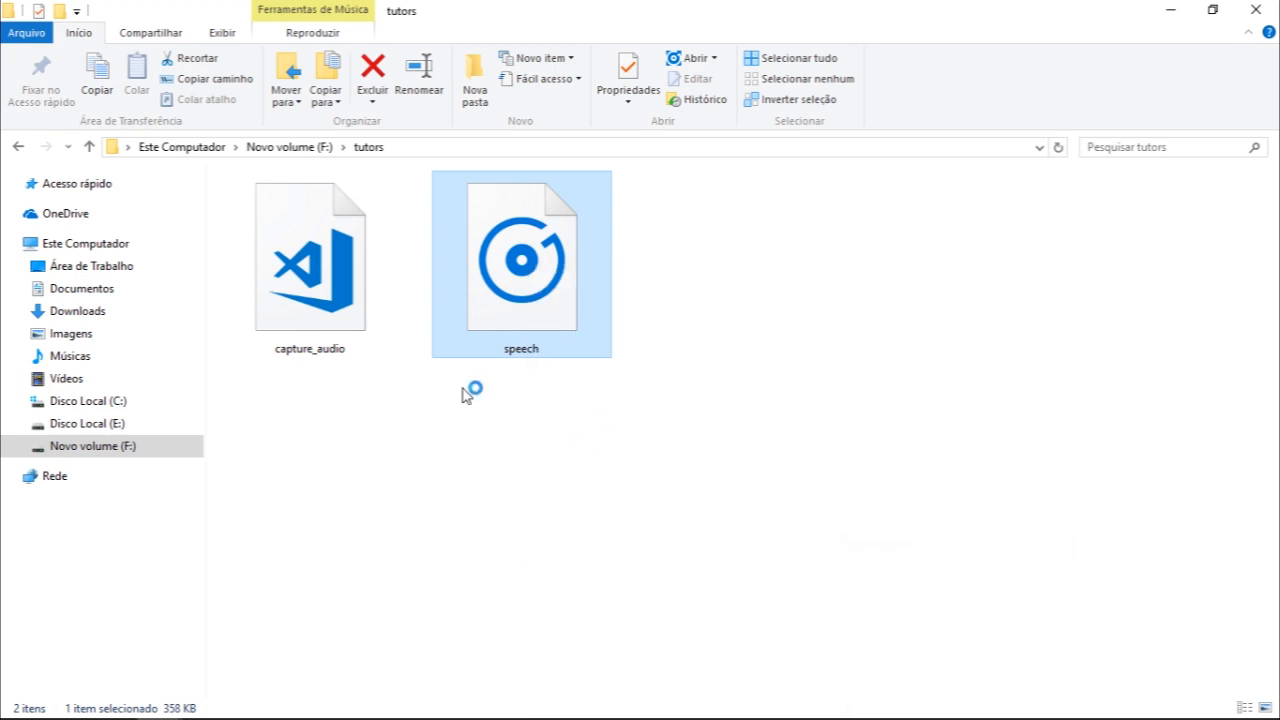
{"action": "double_click", "coordinate": [520, 256]}
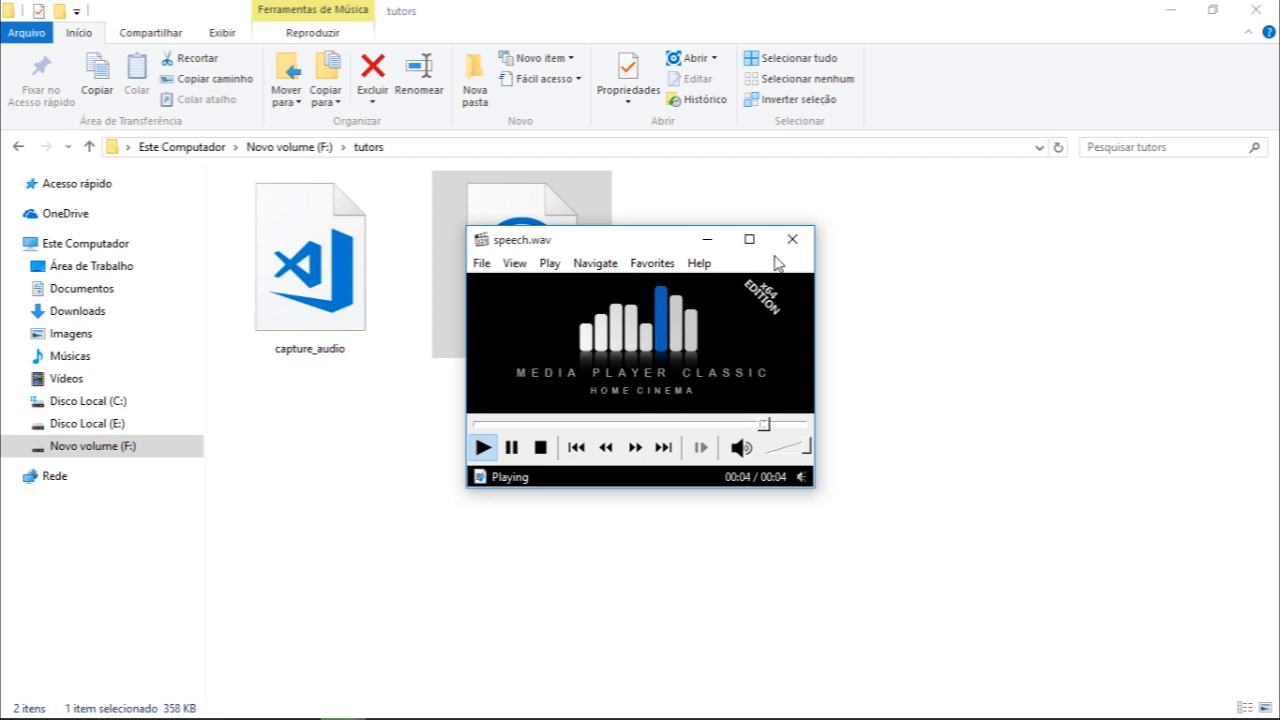
{"action": "left_click", "coordinate": [792, 240]}
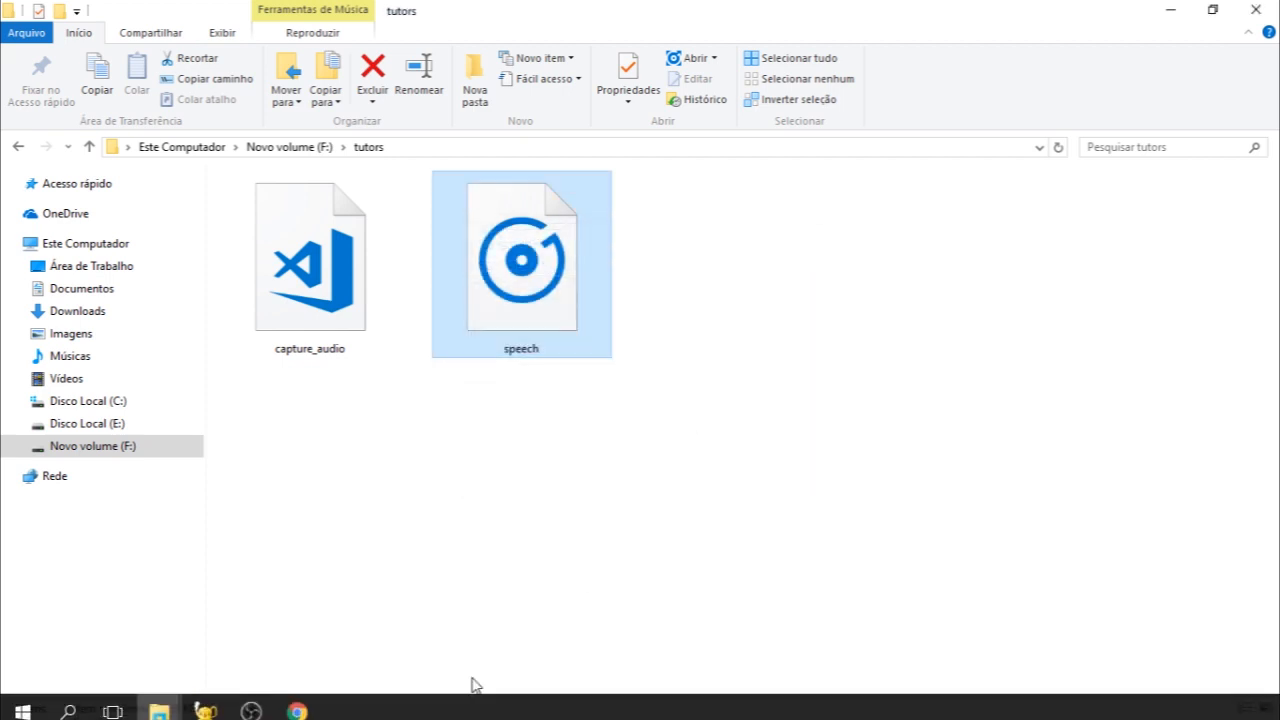
{"action": "double_click", "coordinate": [308, 256]}
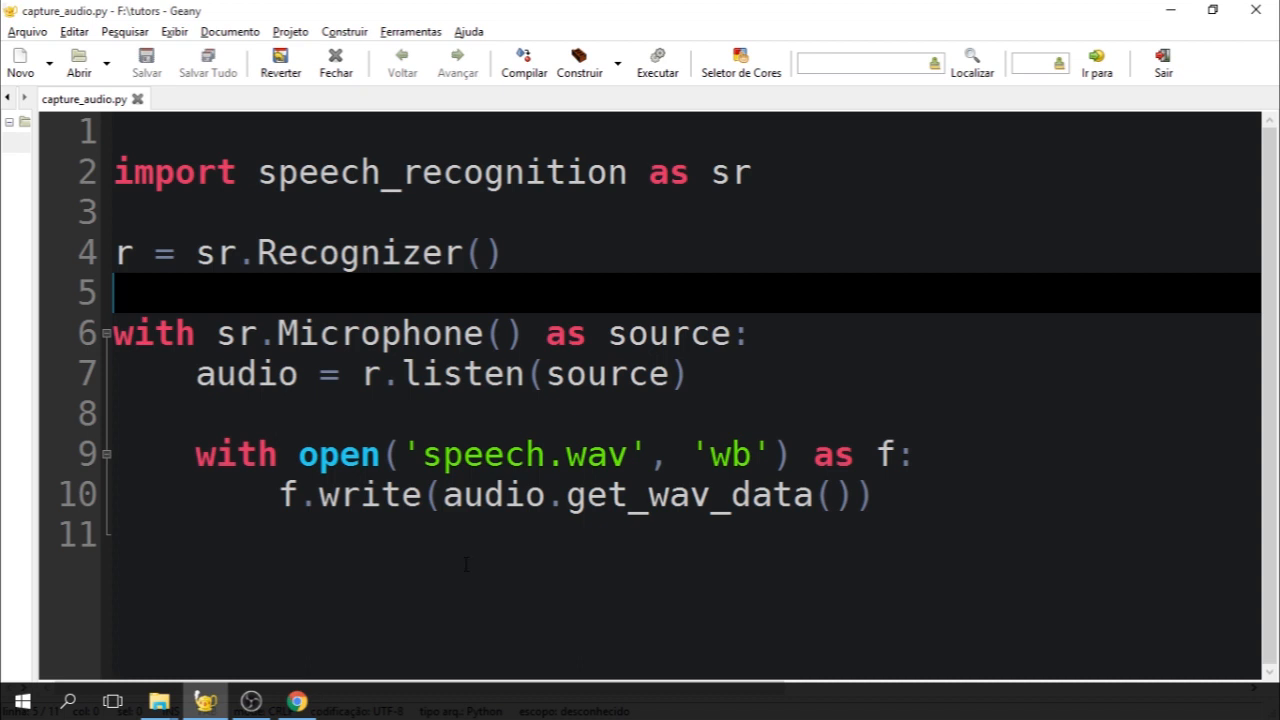